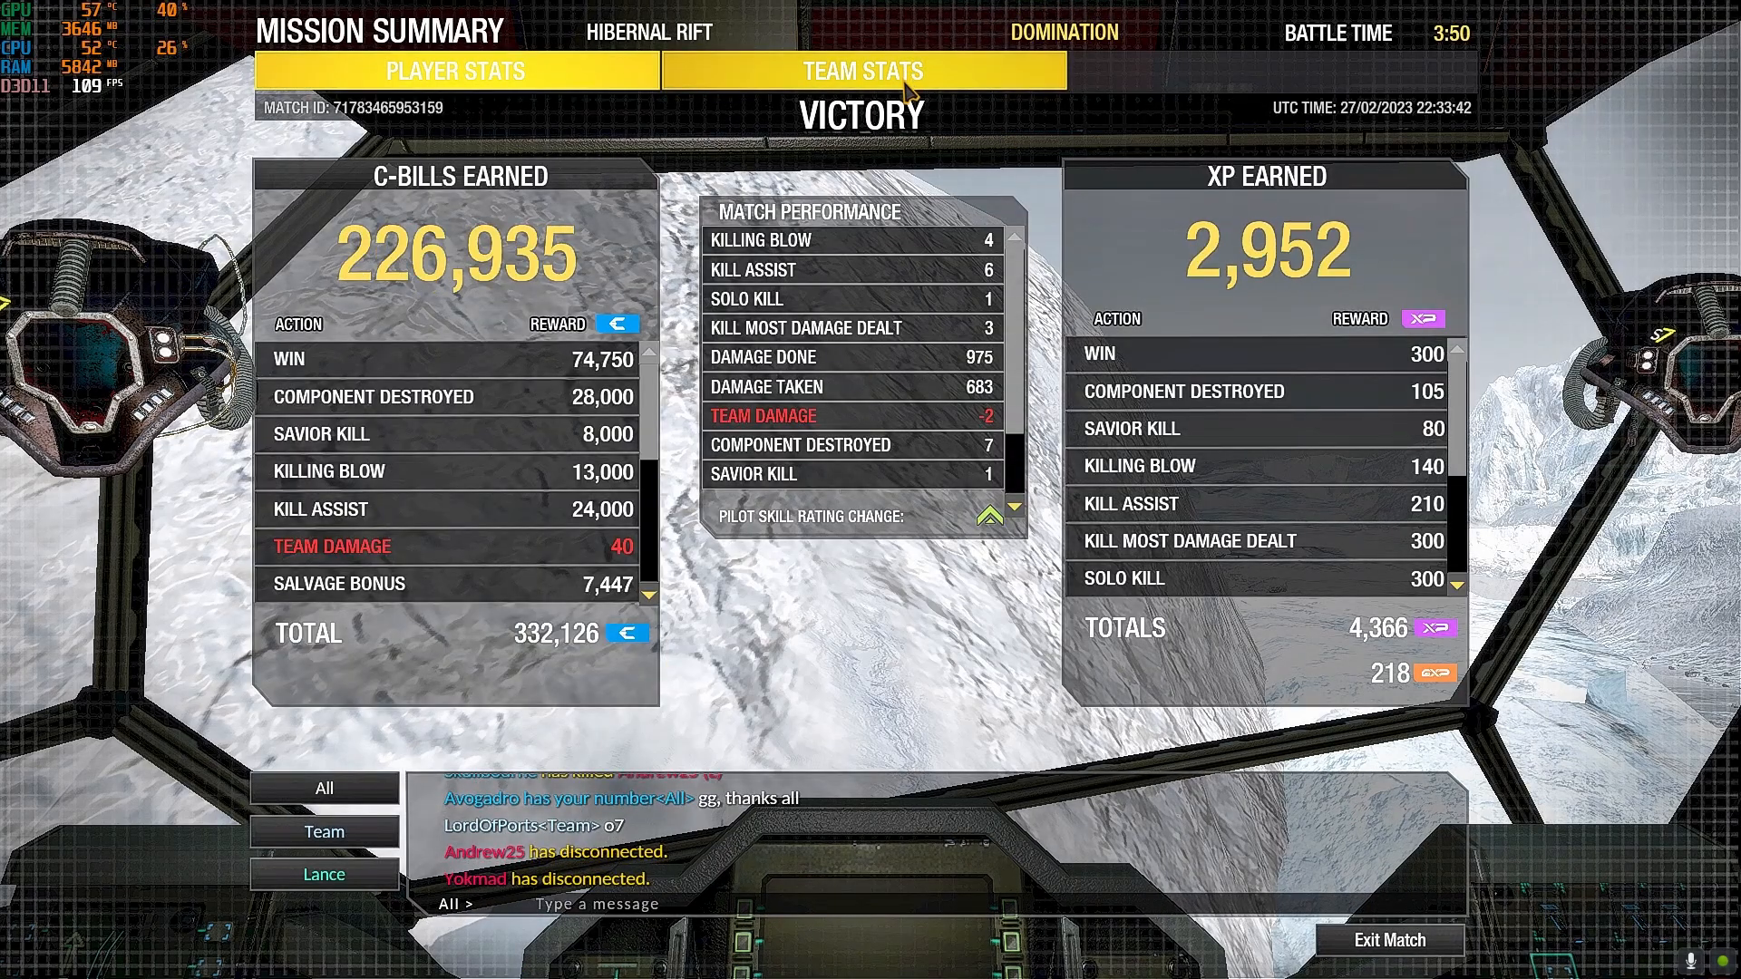
# Leave the Hibernal Rift match summary and open the Atlas 2-ac20-mrm loadout.
pyautogui.click(859, 70)
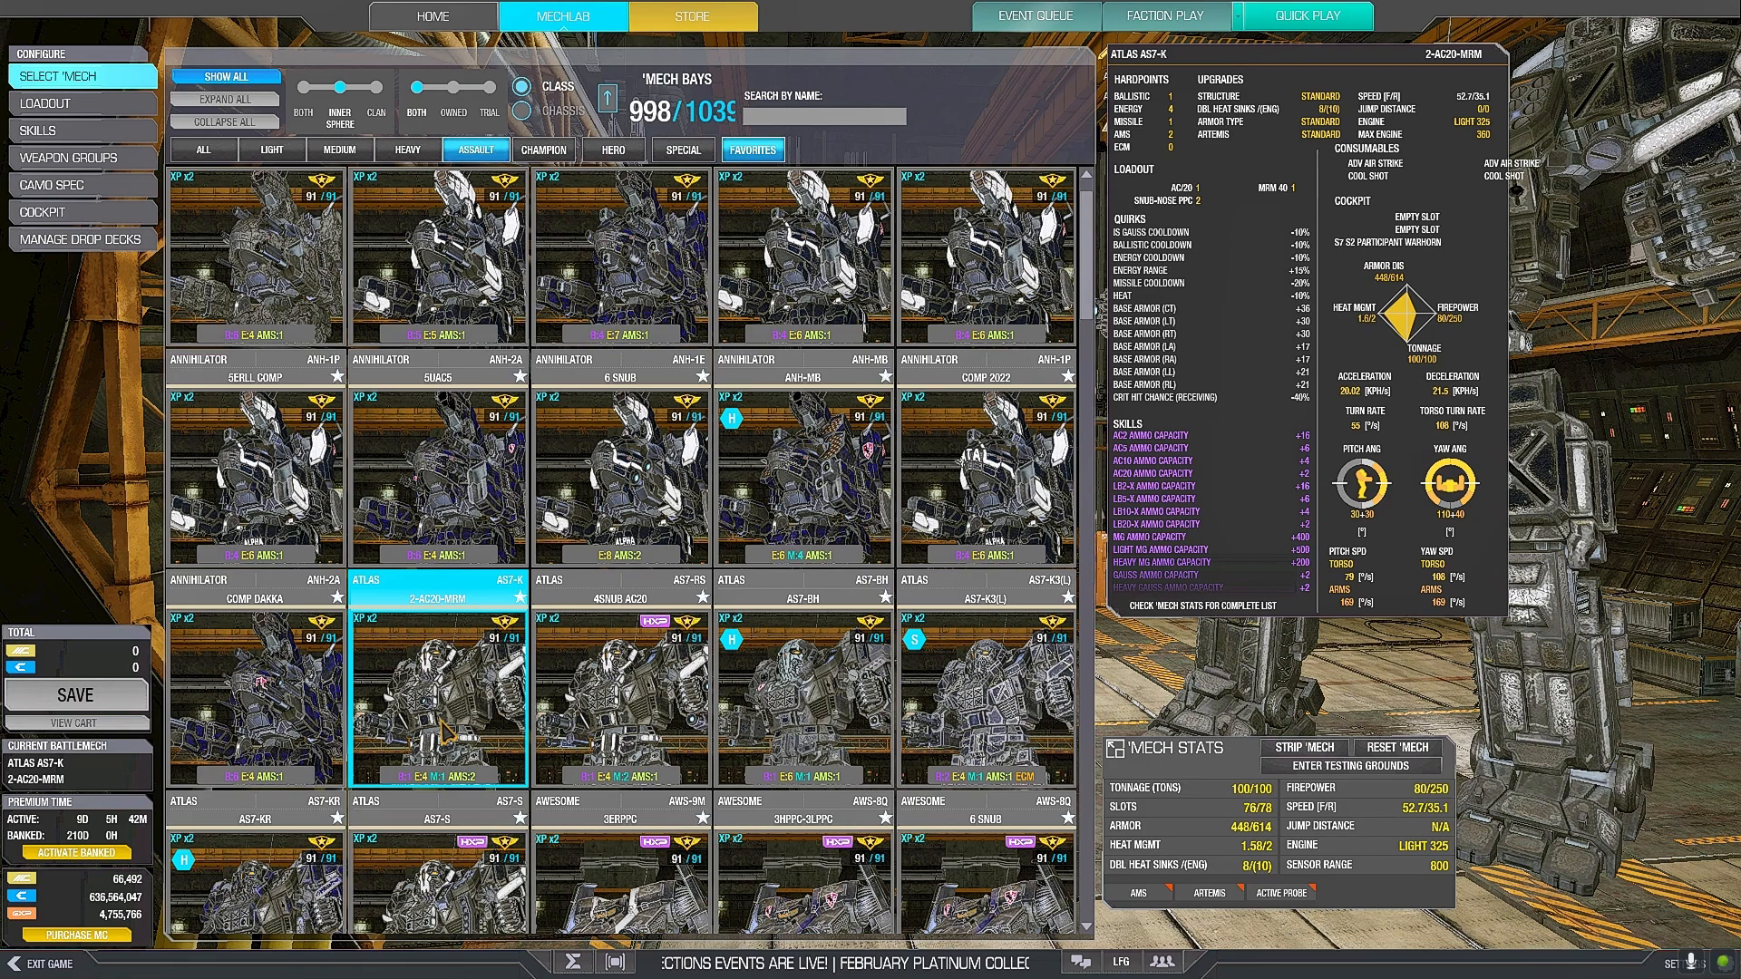
pyautogui.click(46, 102)
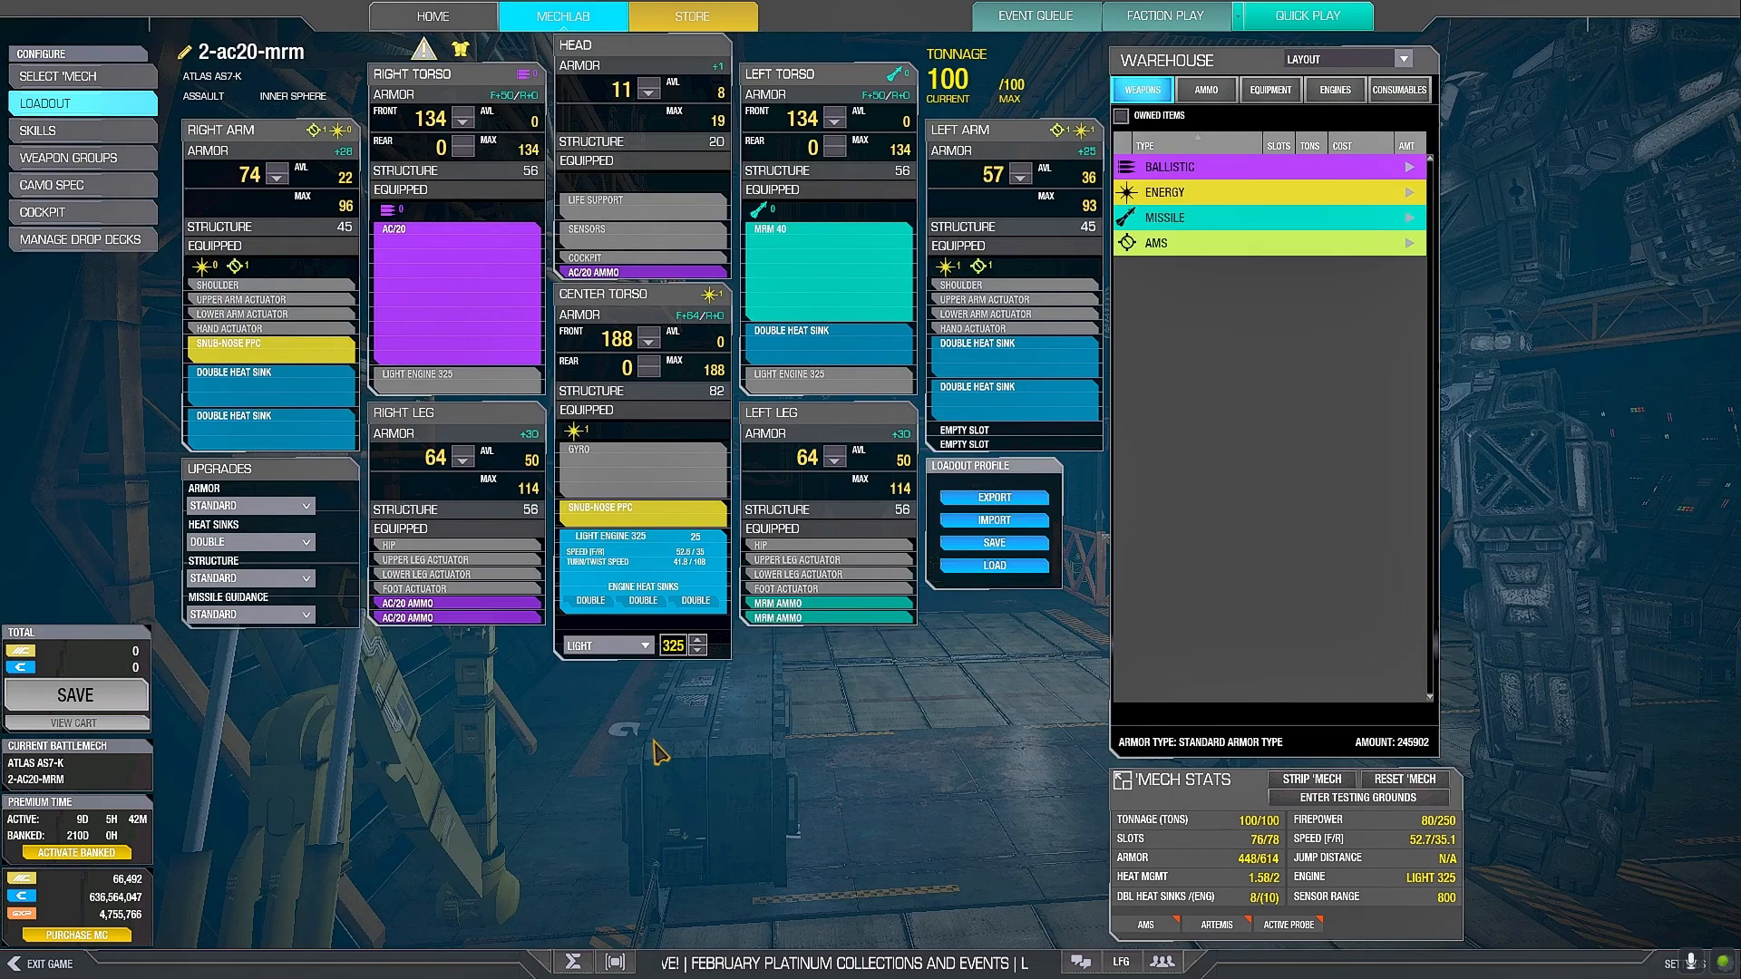
pyautogui.moveTo(631, 729)
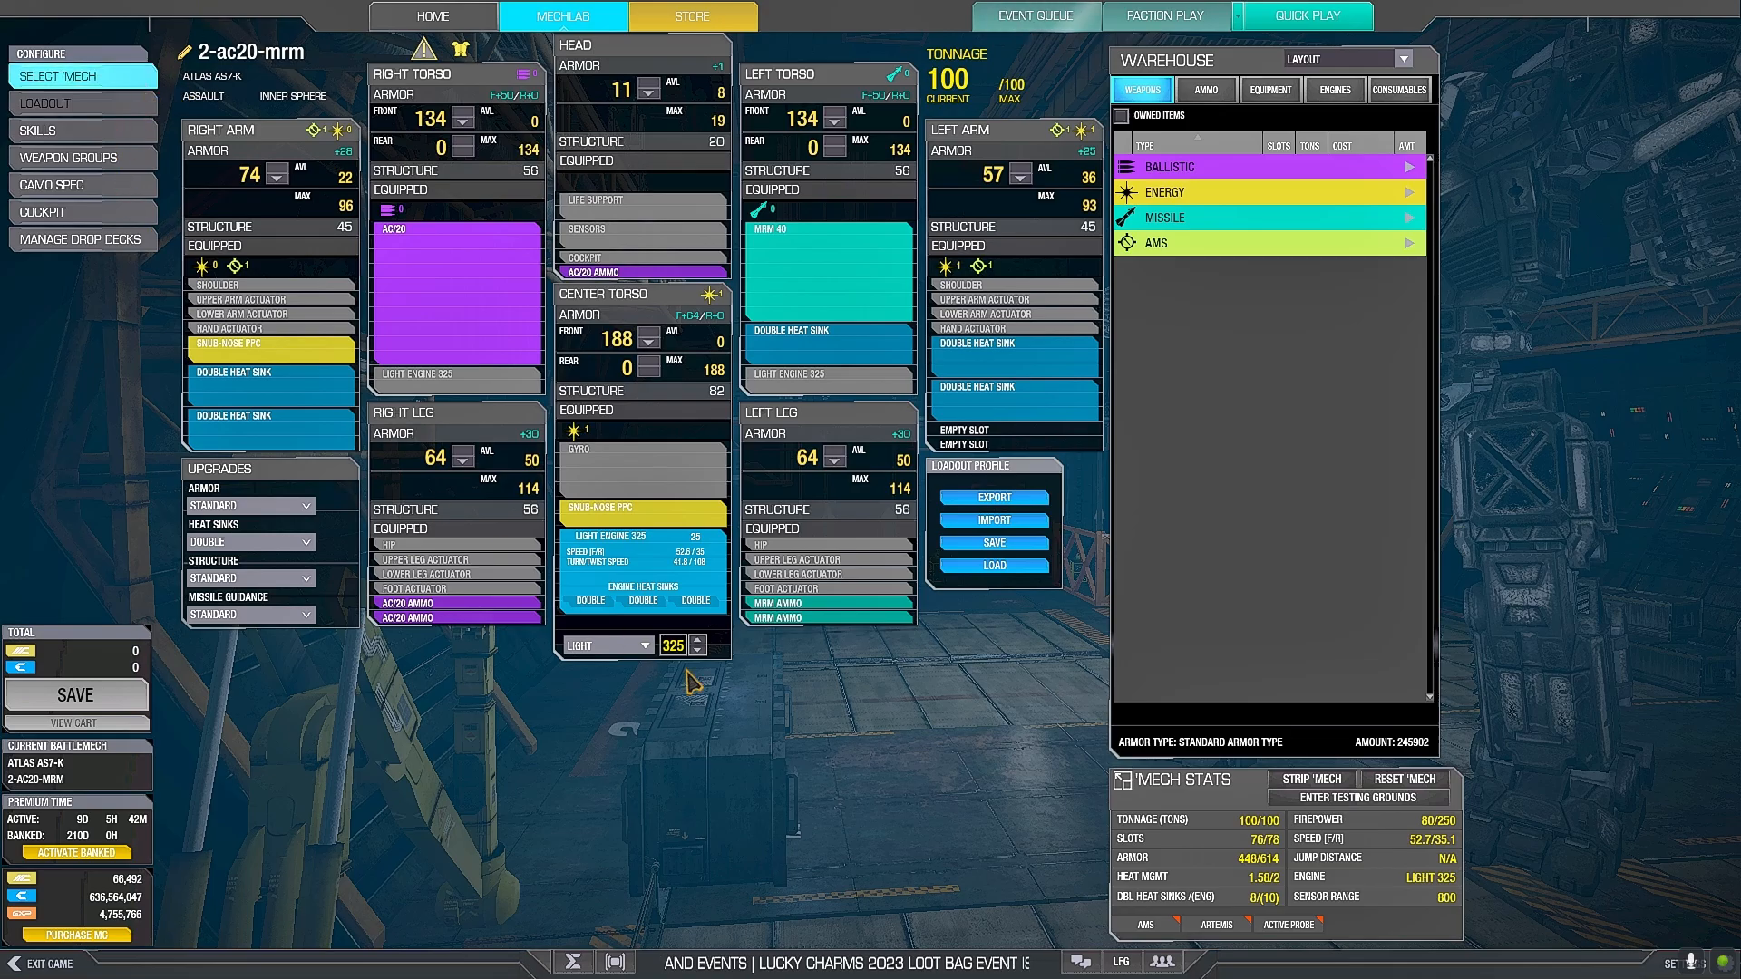
pyautogui.click(67, 74)
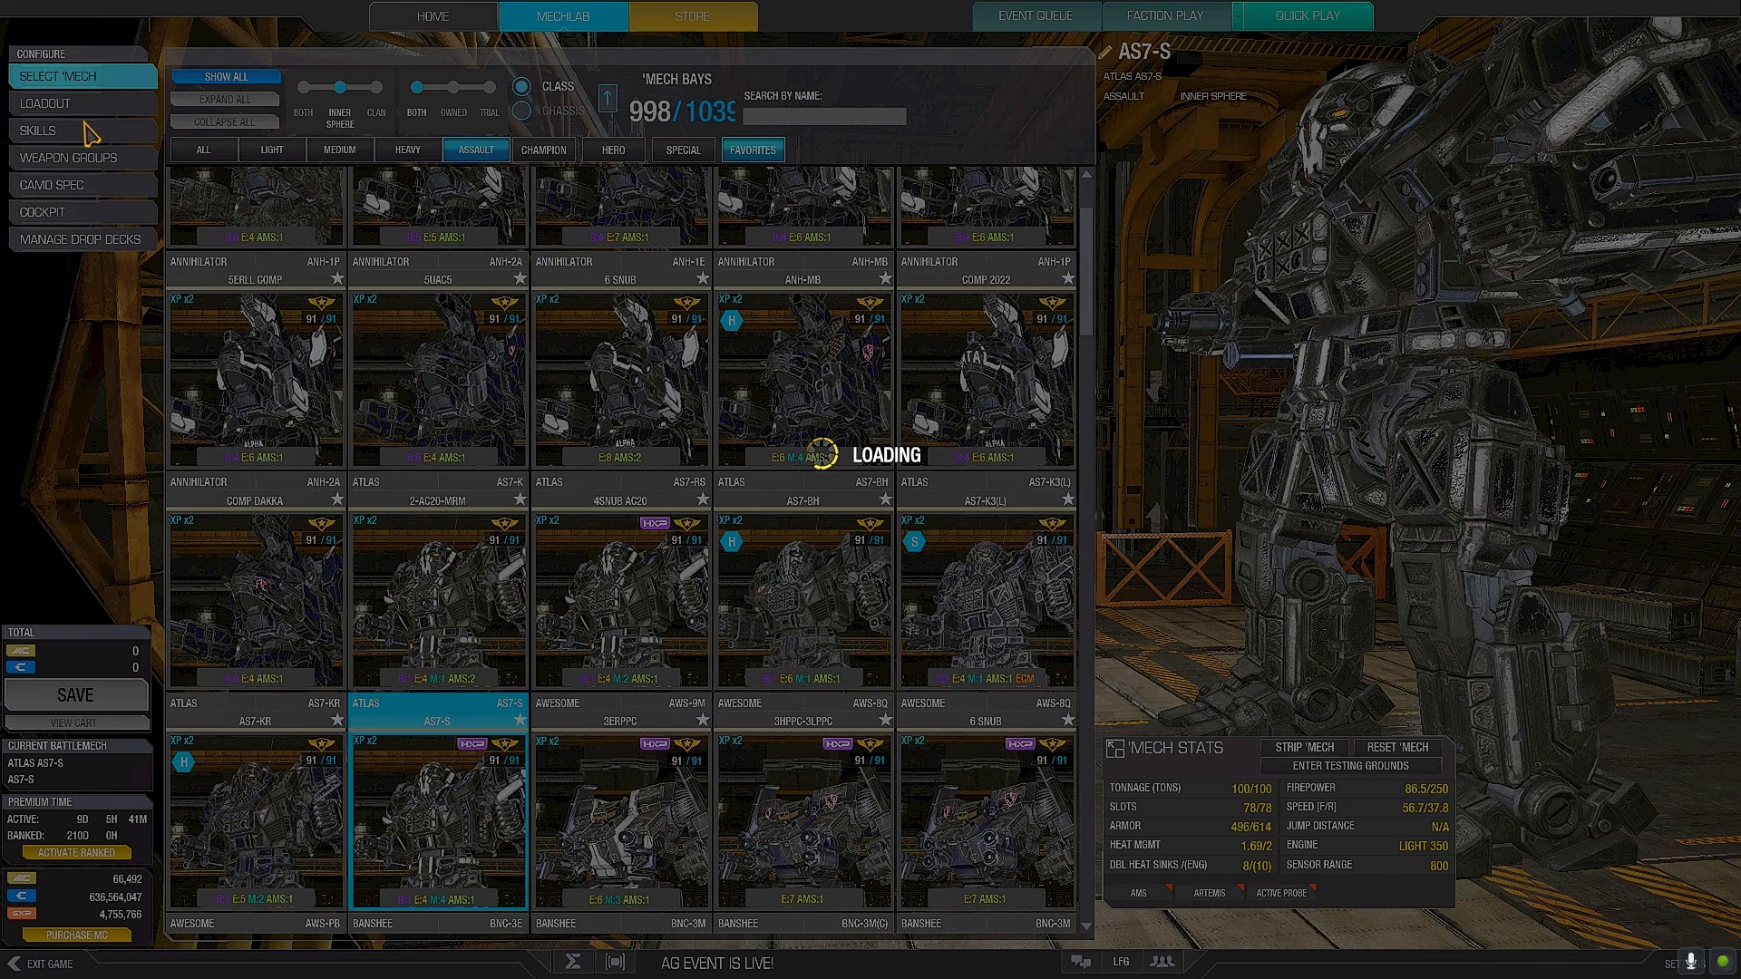
pyautogui.click(47, 104)
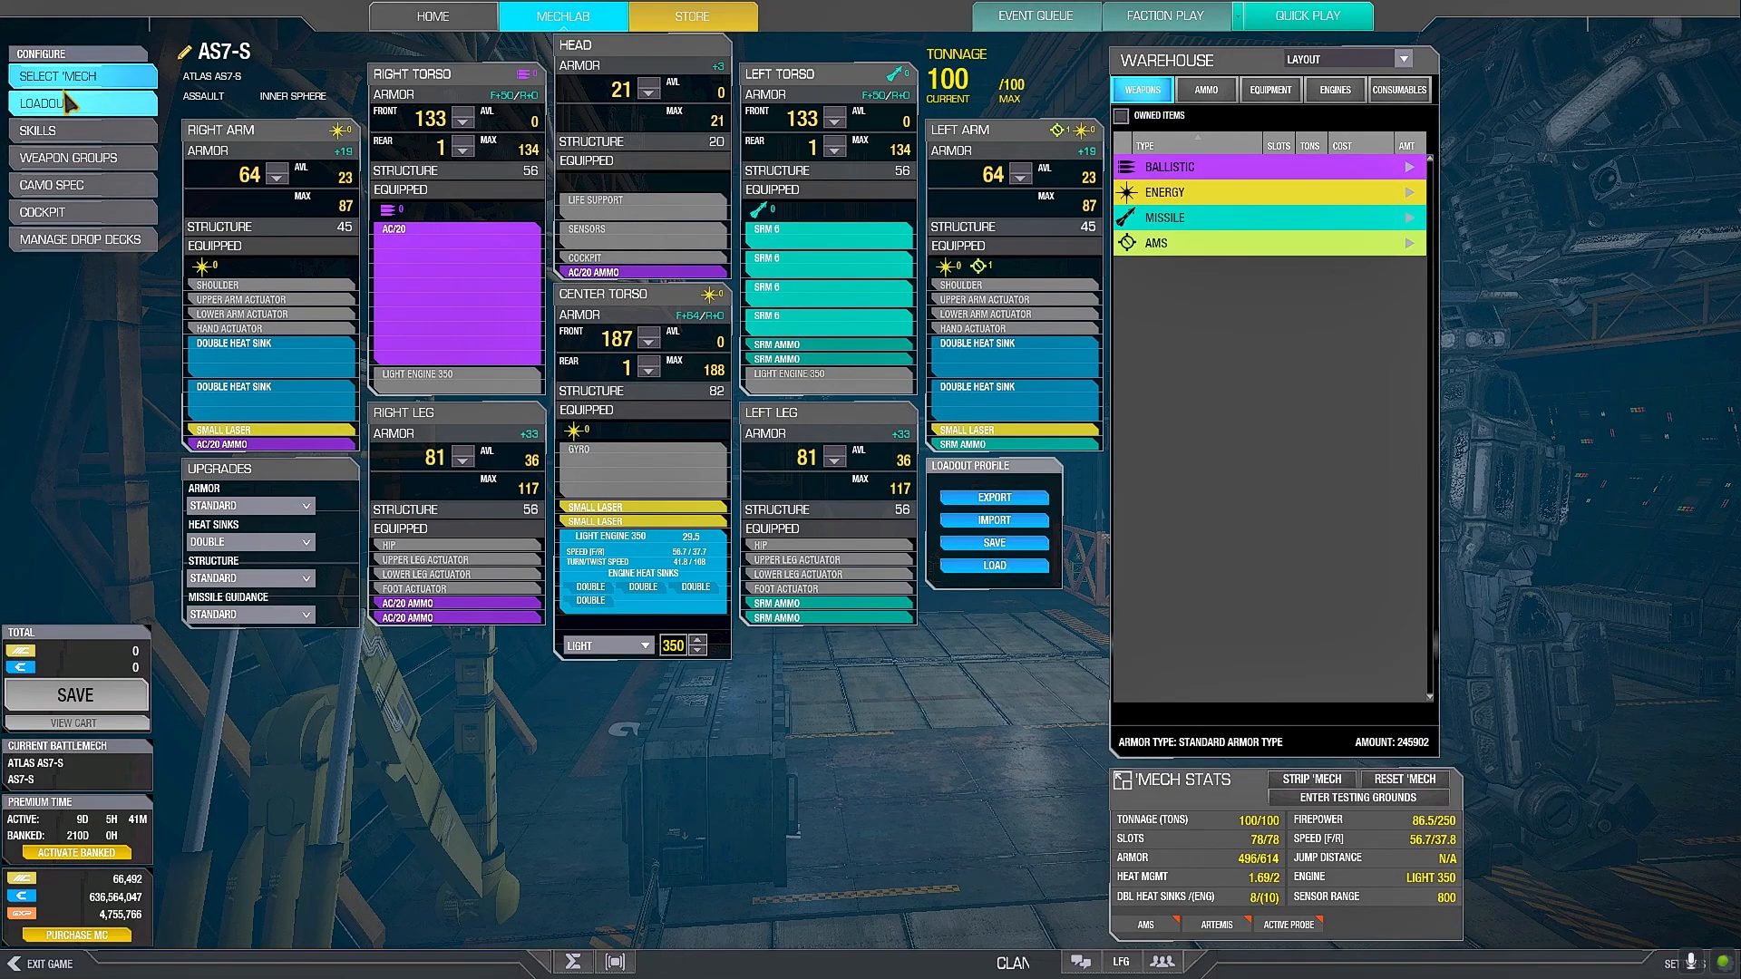
pyautogui.click(78, 75)
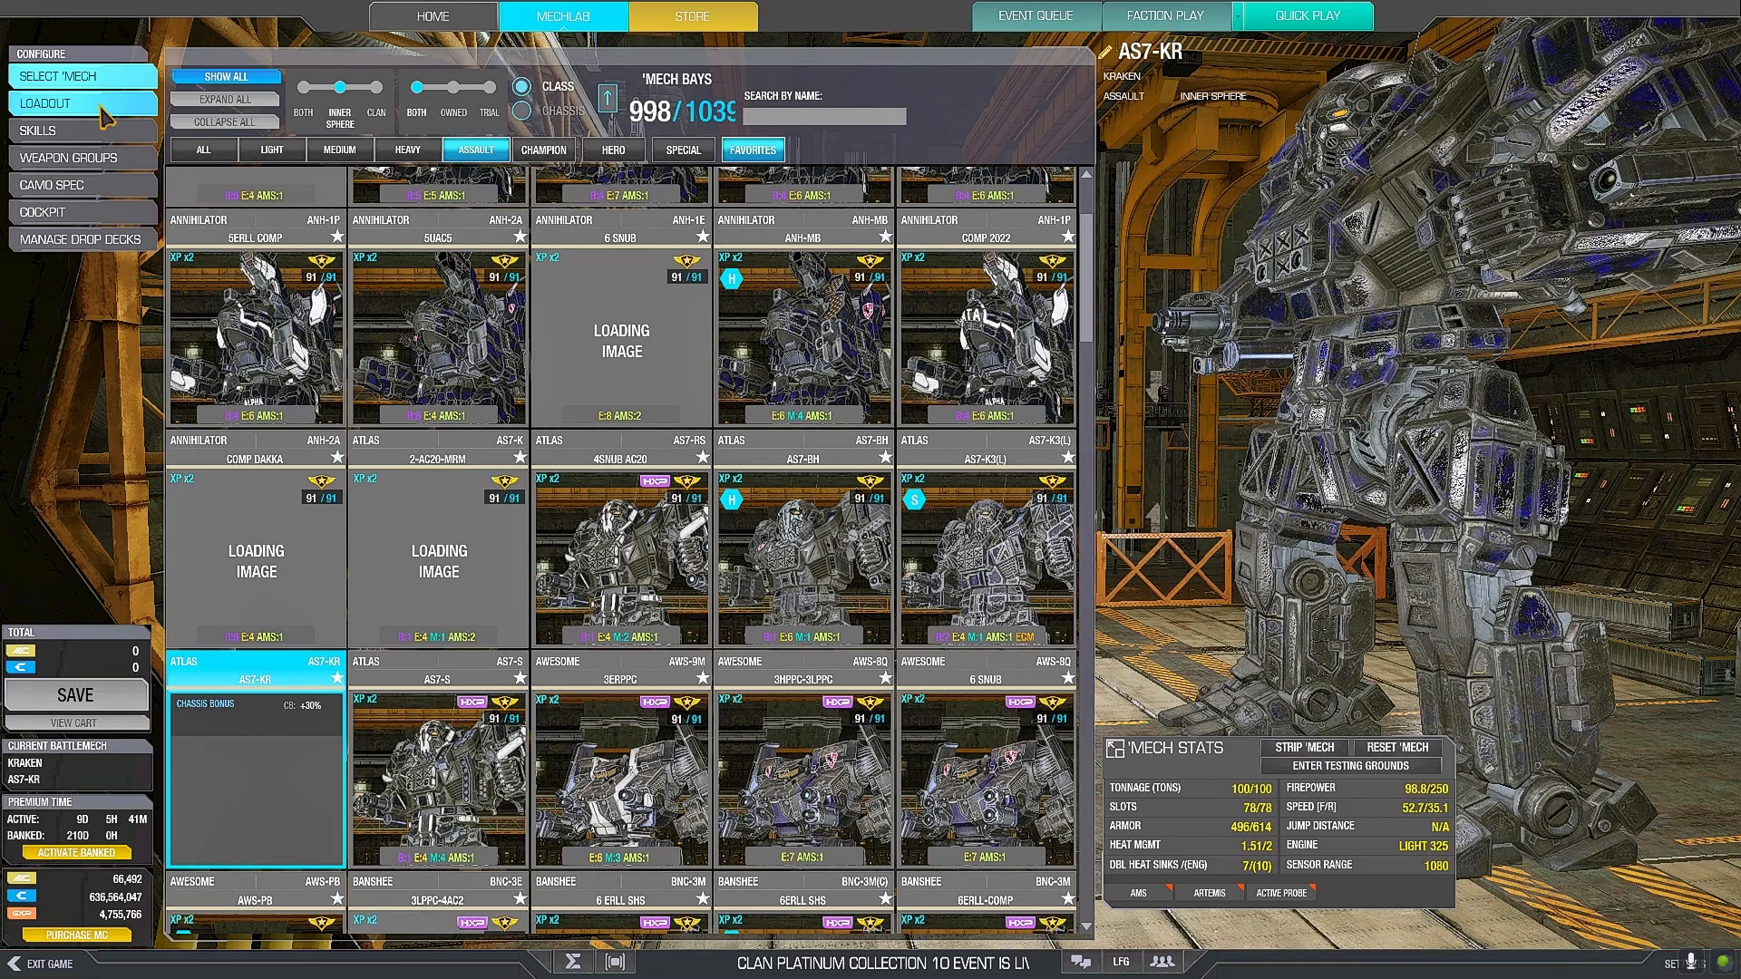
pyautogui.click(45, 103)
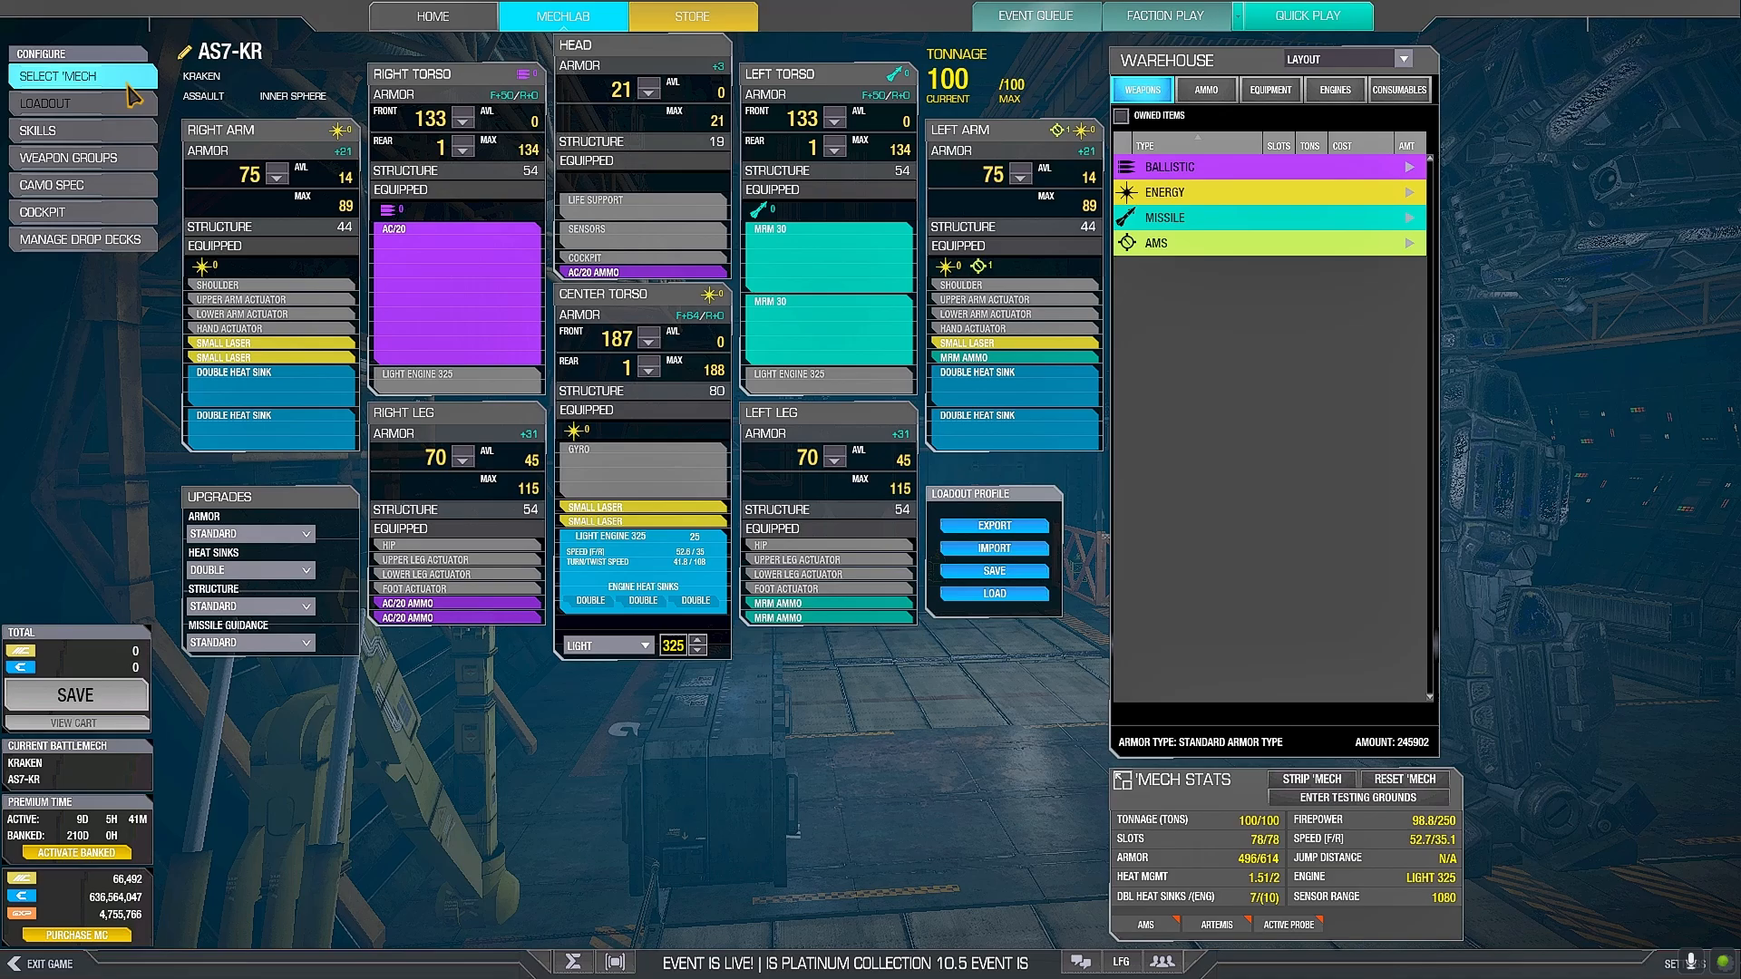
pyautogui.click(67, 75)
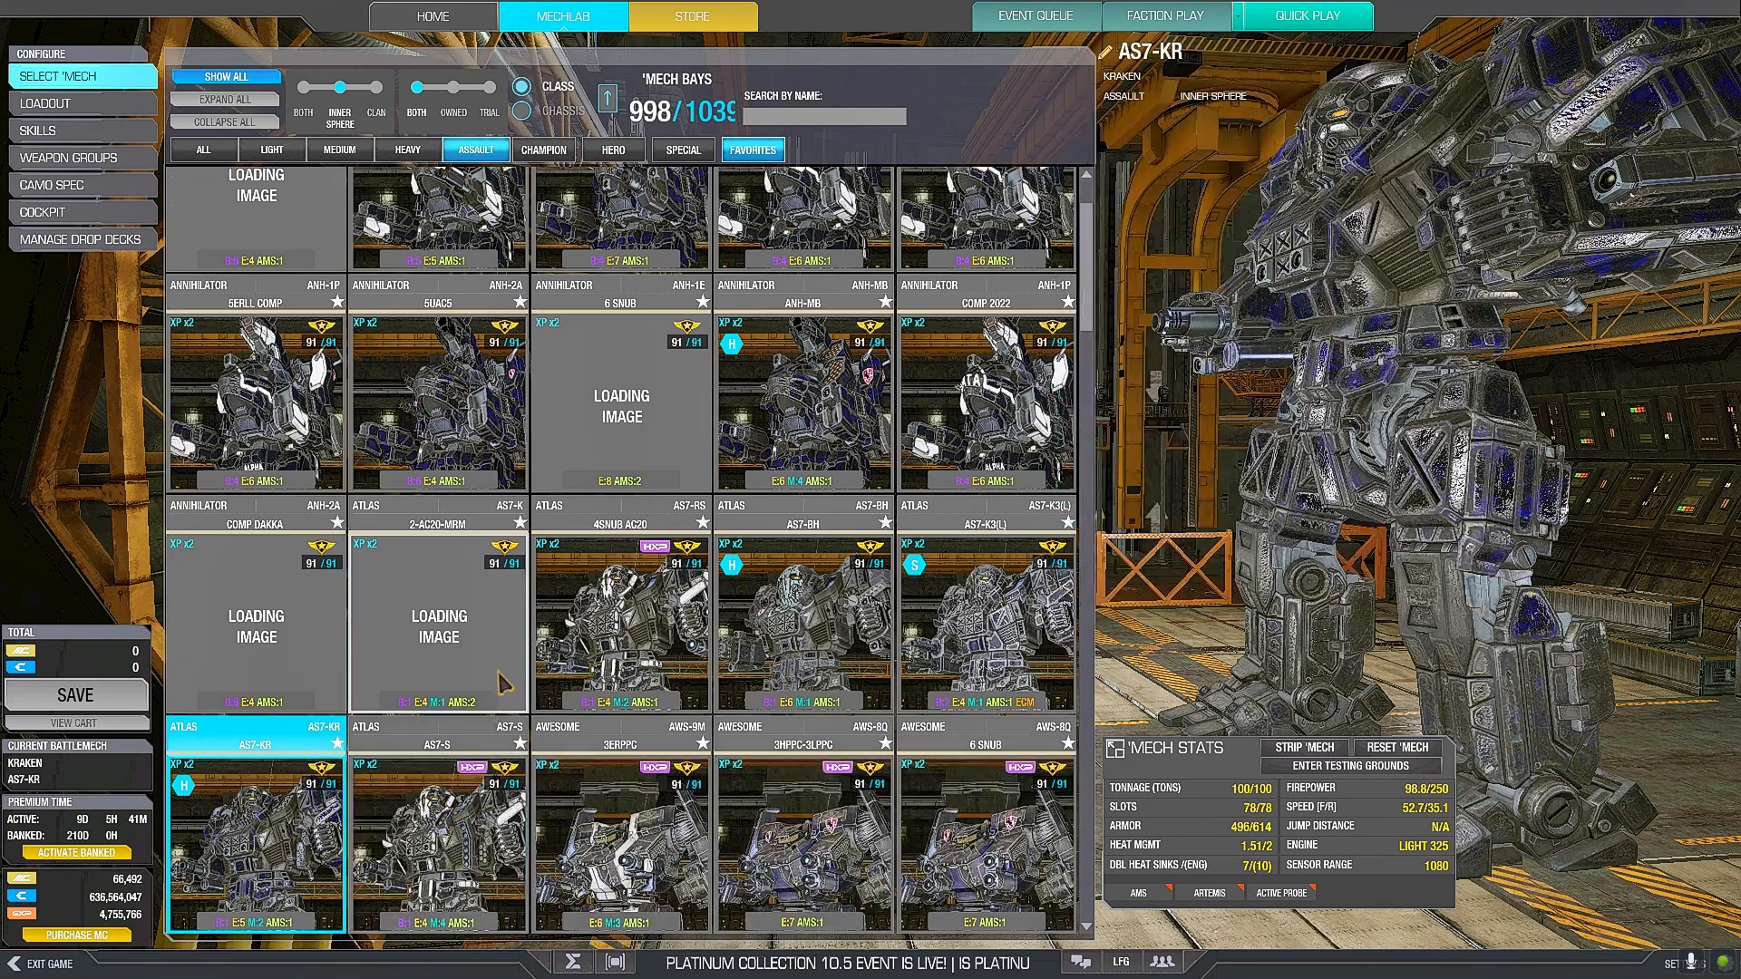
pyautogui.click(436, 623)
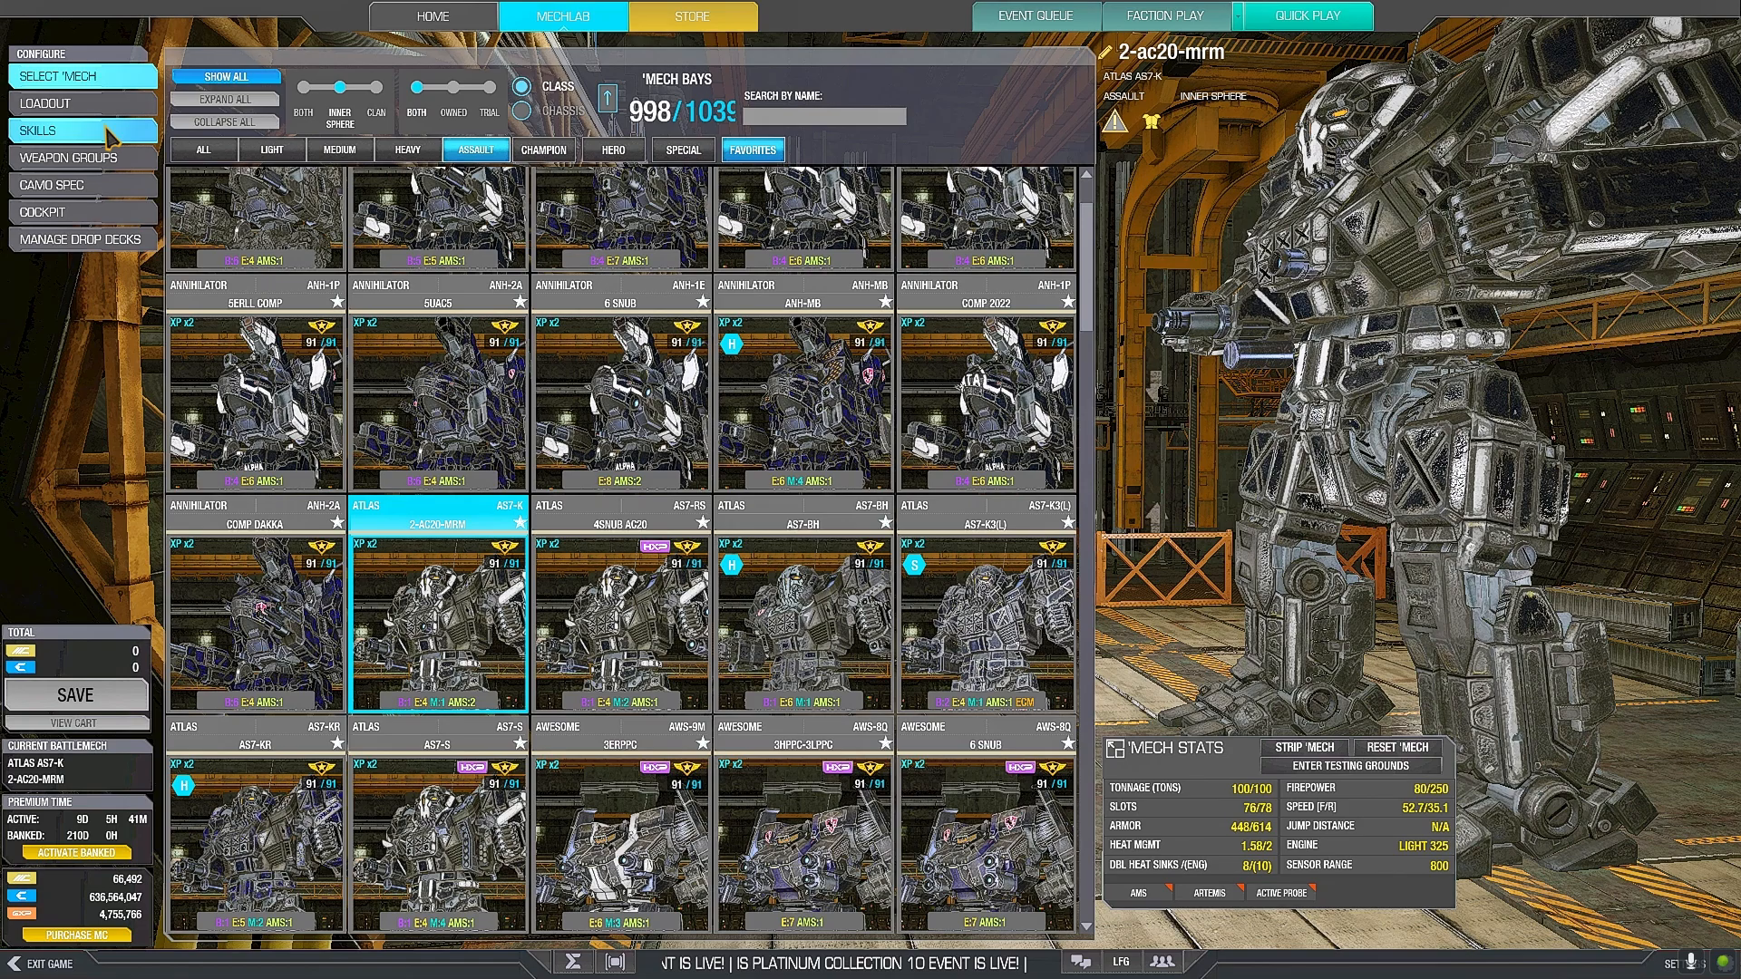
pyautogui.click(46, 104)
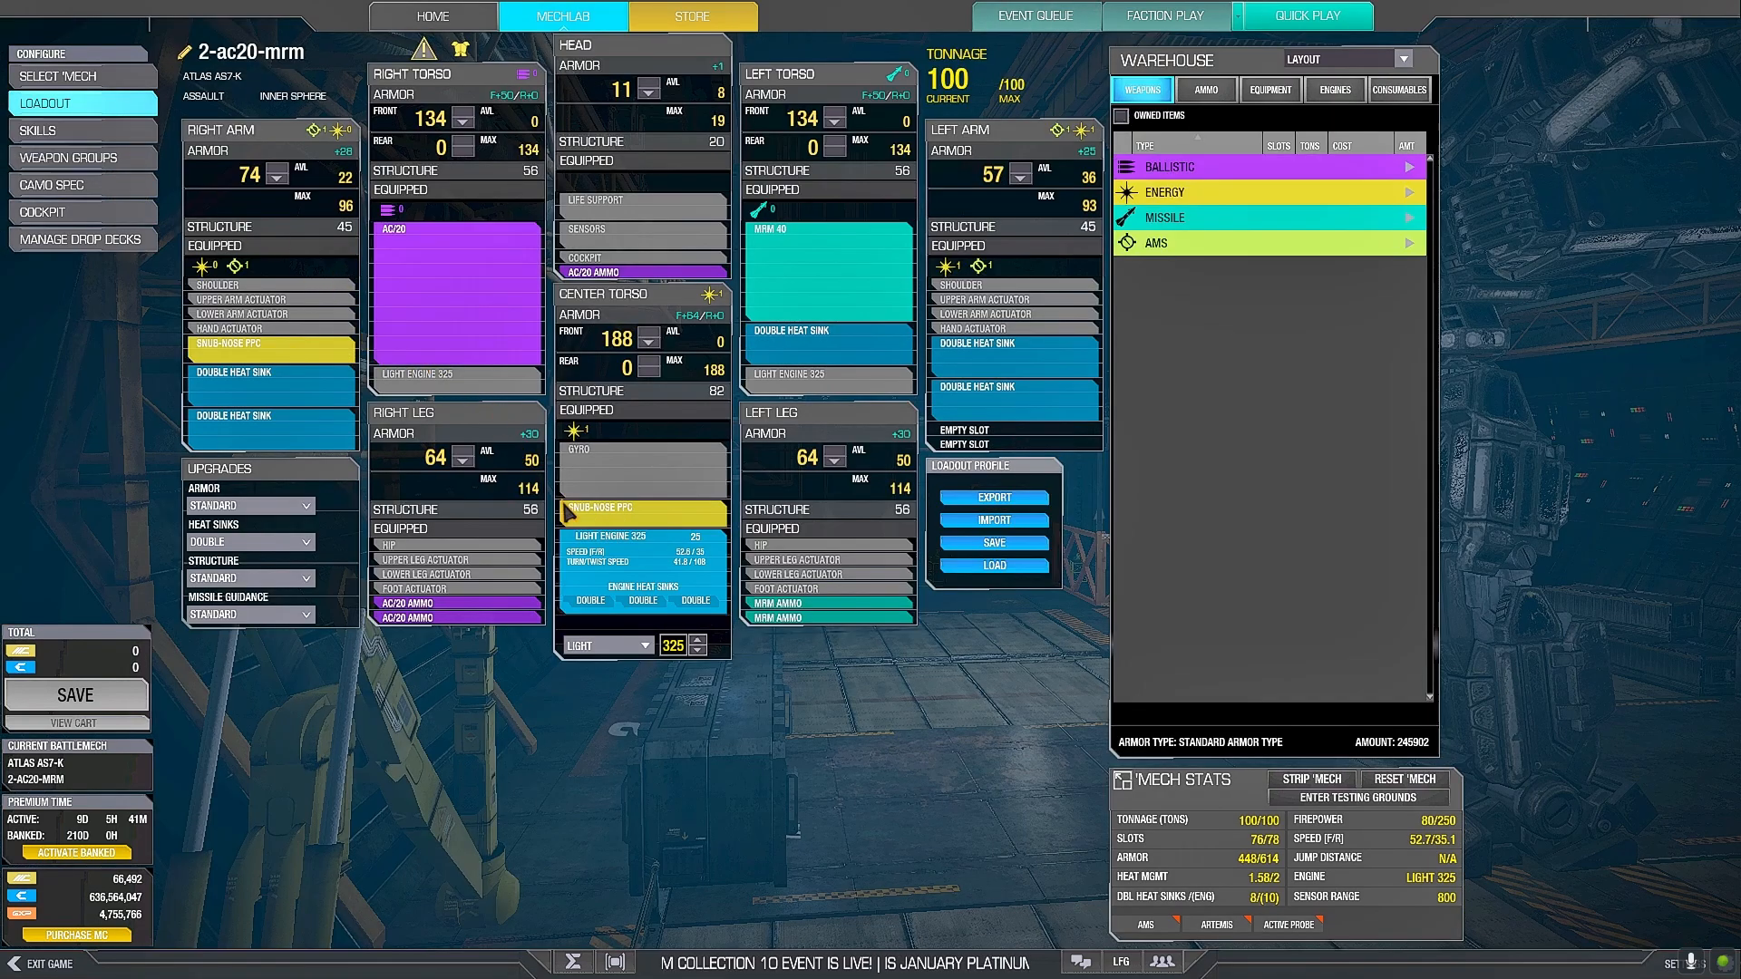
pyautogui.moveTo(575, 430)
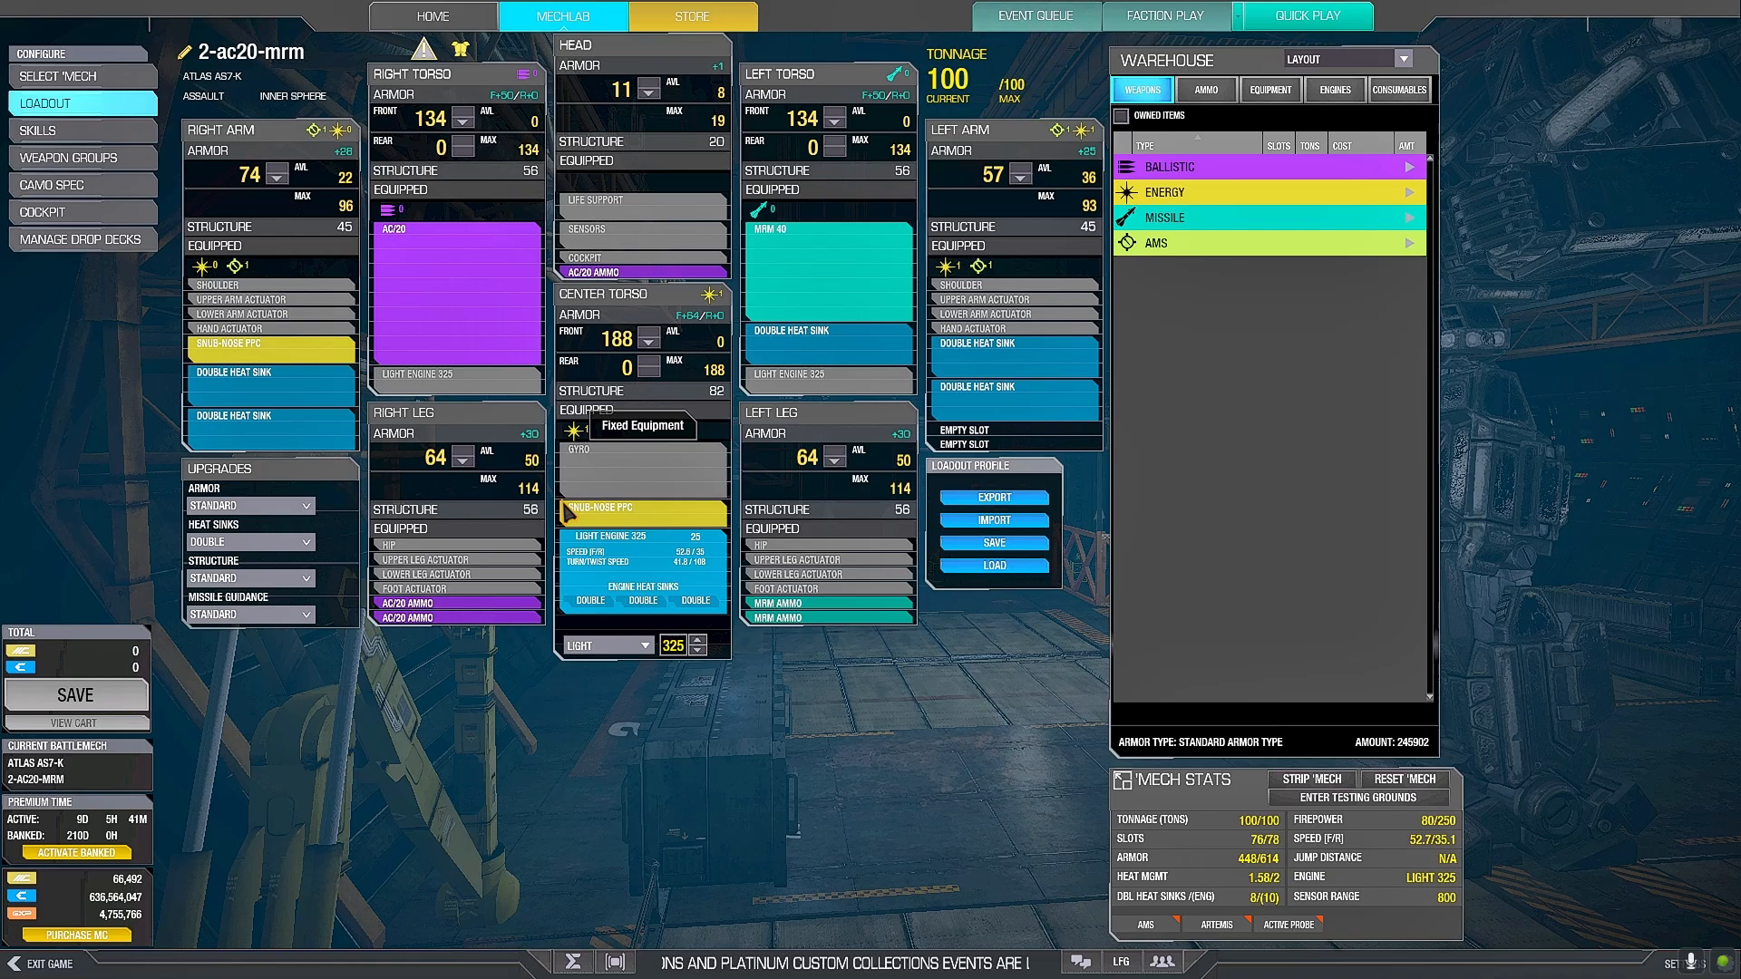
pyautogui.moveTo(164, 159)
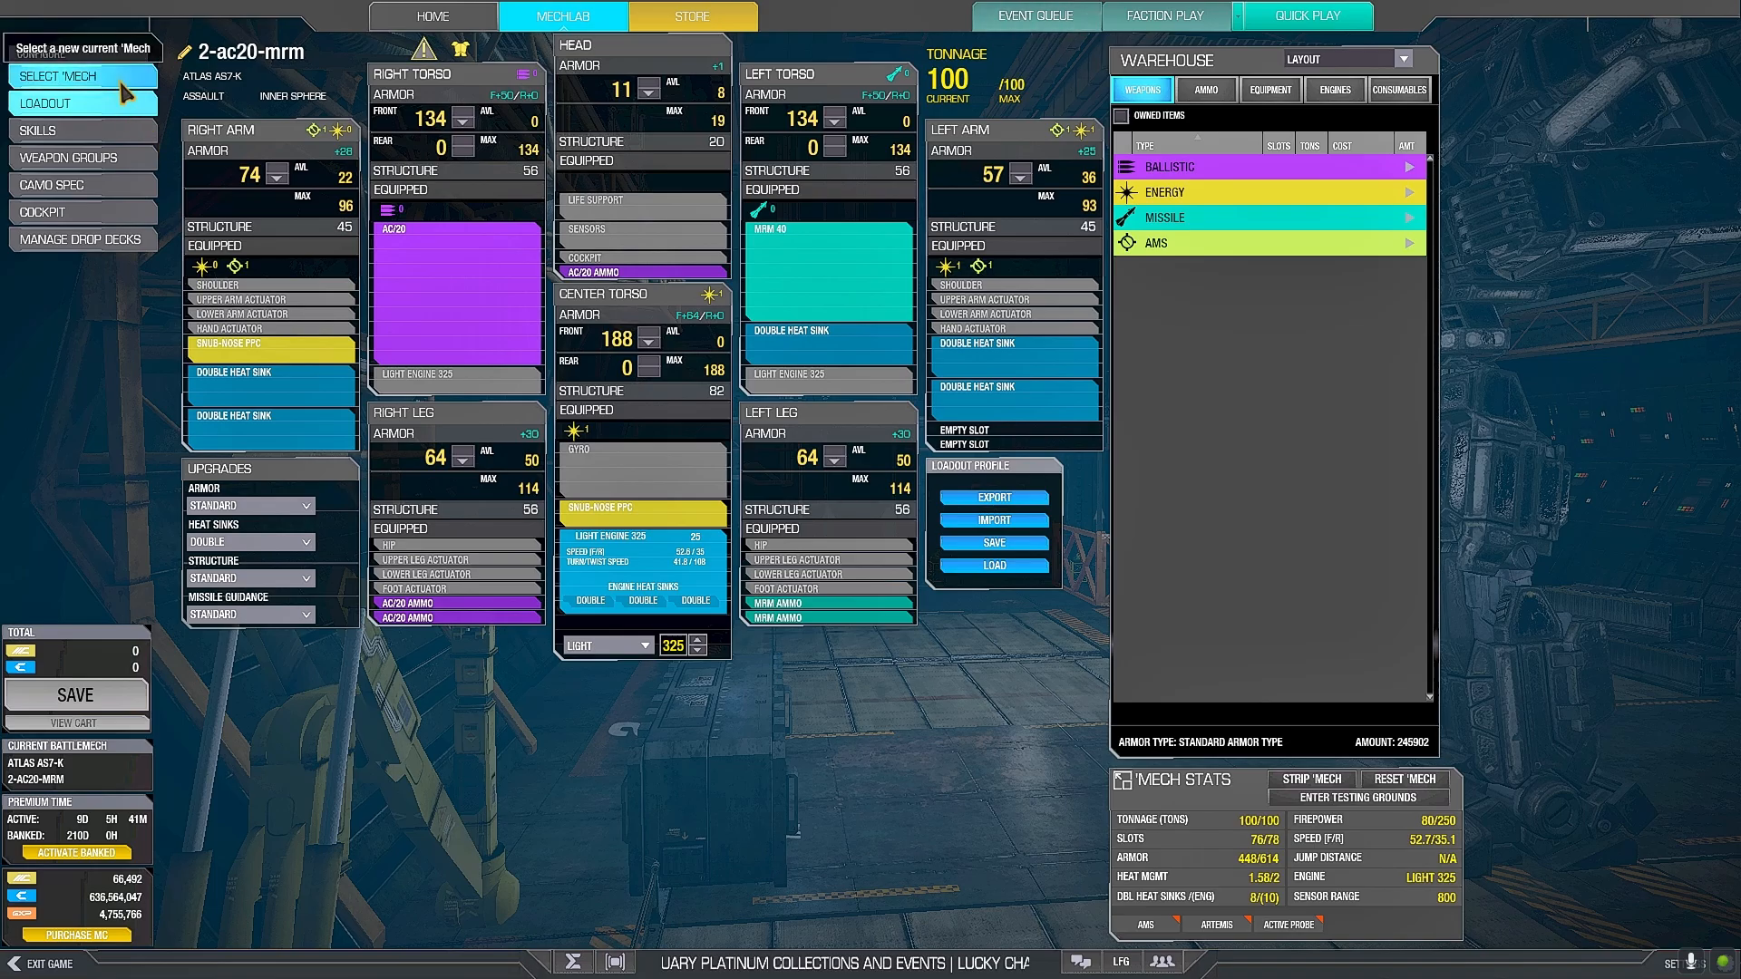
# Select the Stalker STK-5M 5SL-5SRM6, view its loadout, then return to the assault mech list.
pyautogui.click(59, 76)
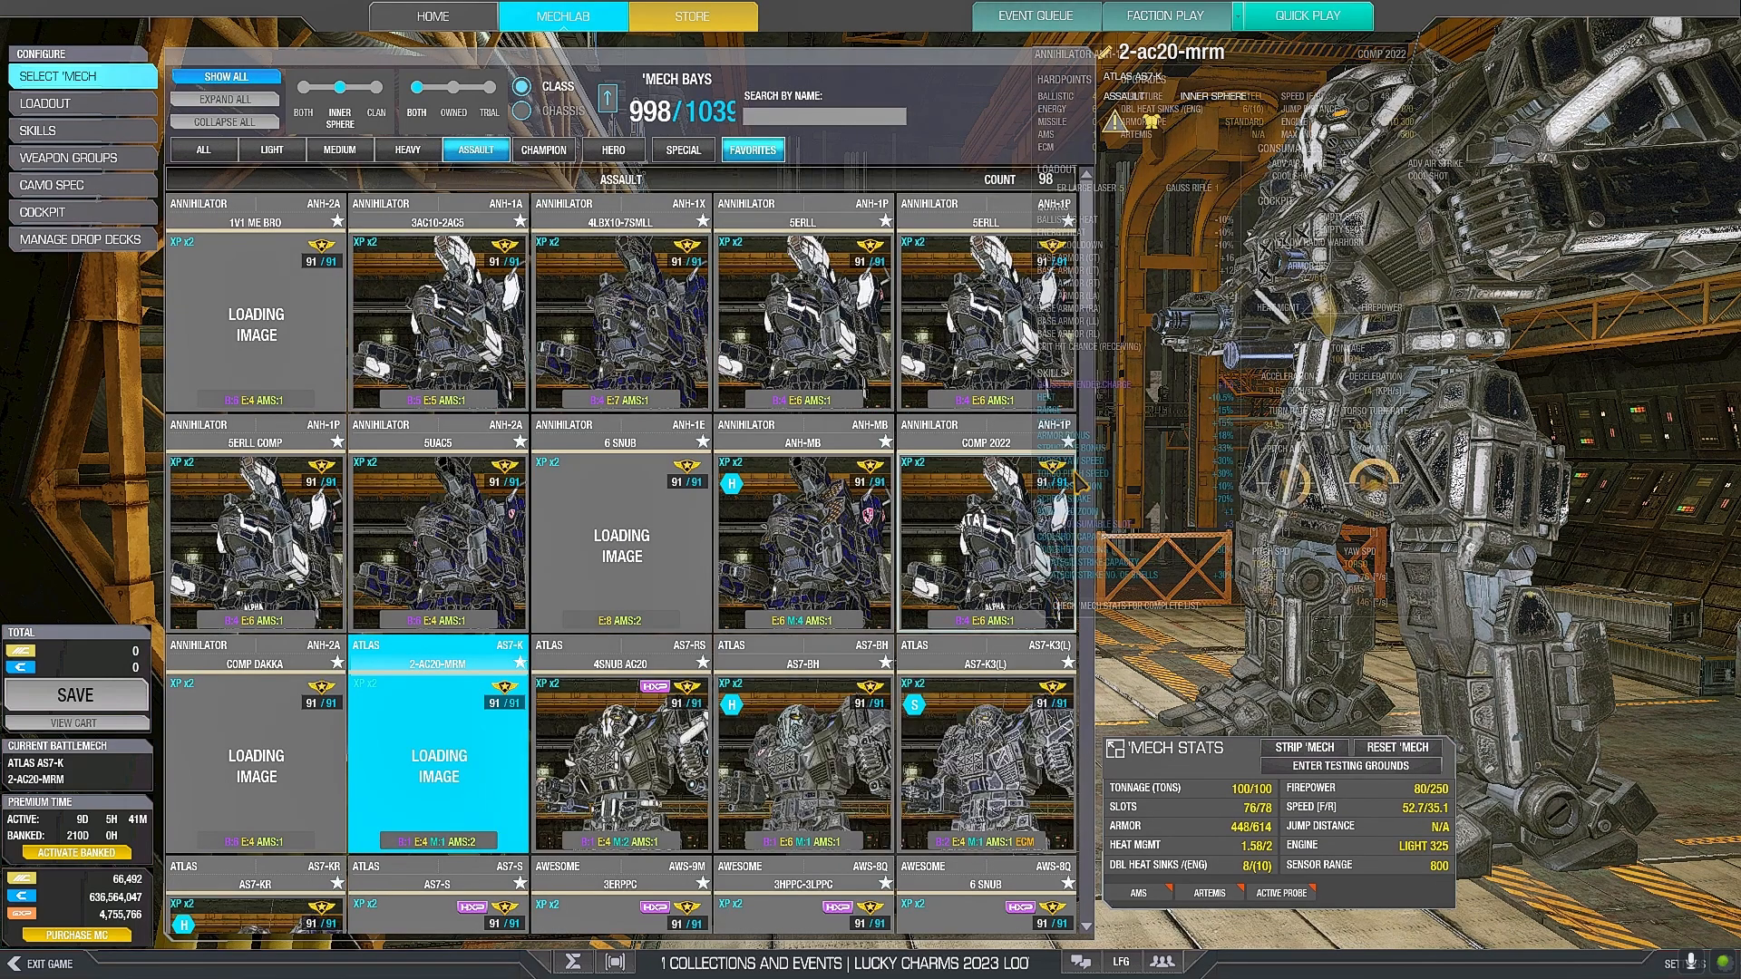
pyautogui.scroll(-3)
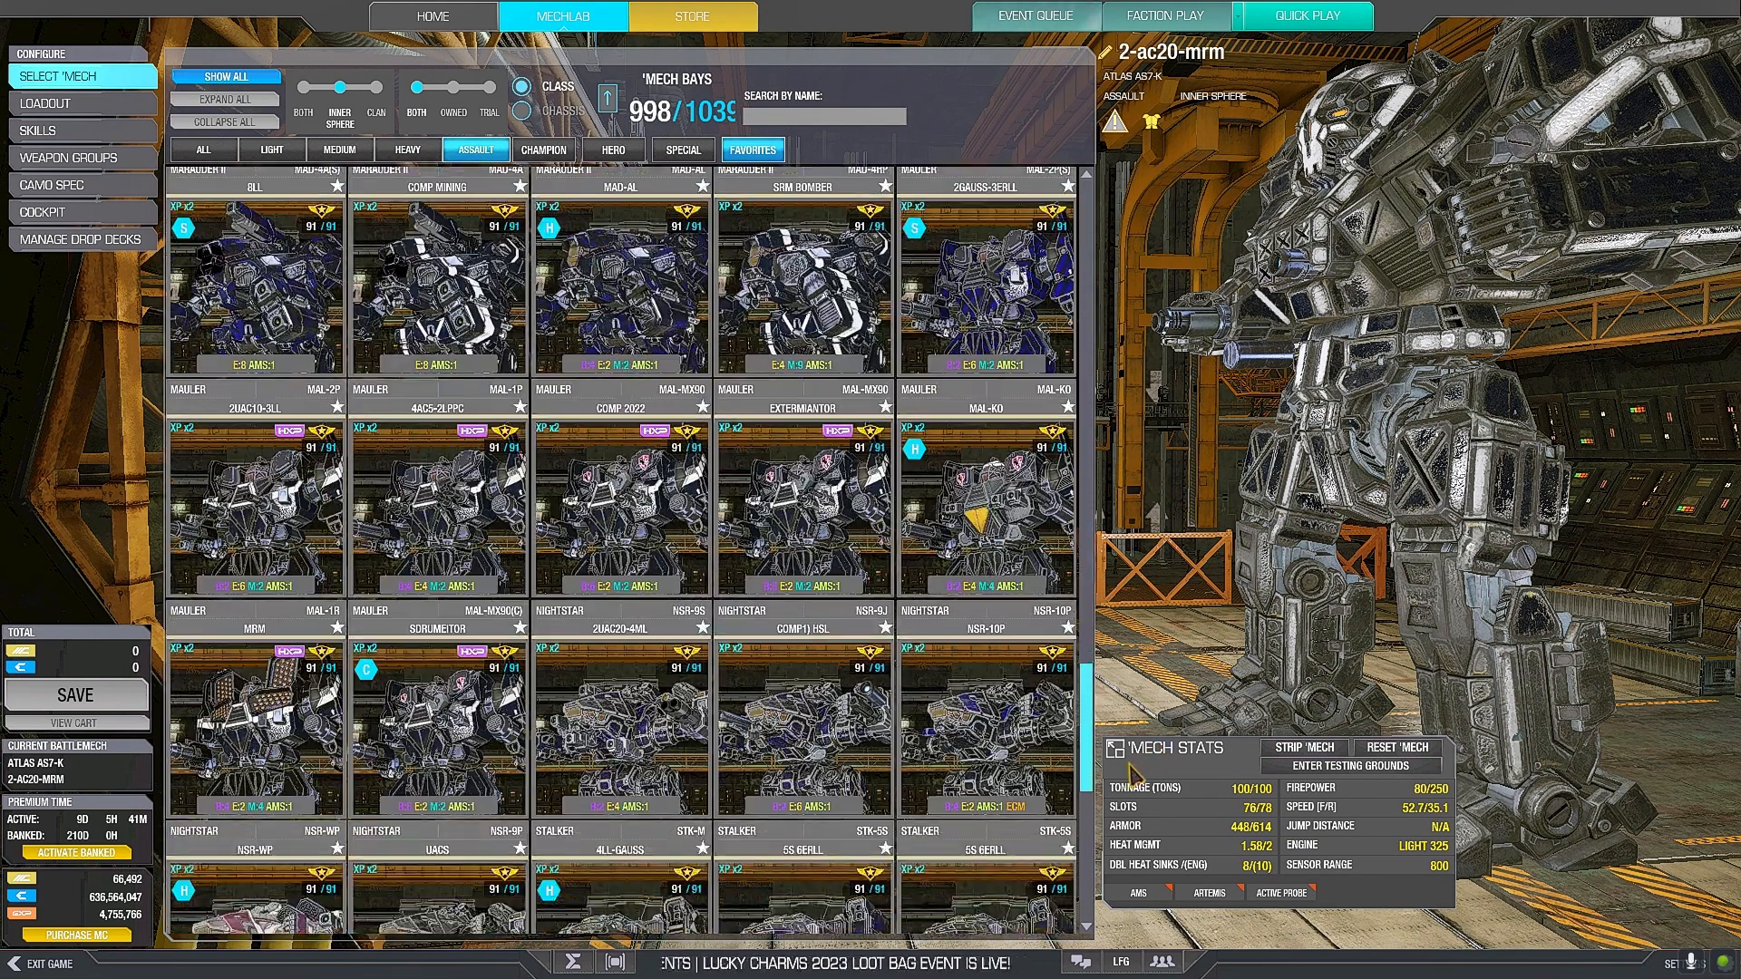
pyautogui.scroll(-3)
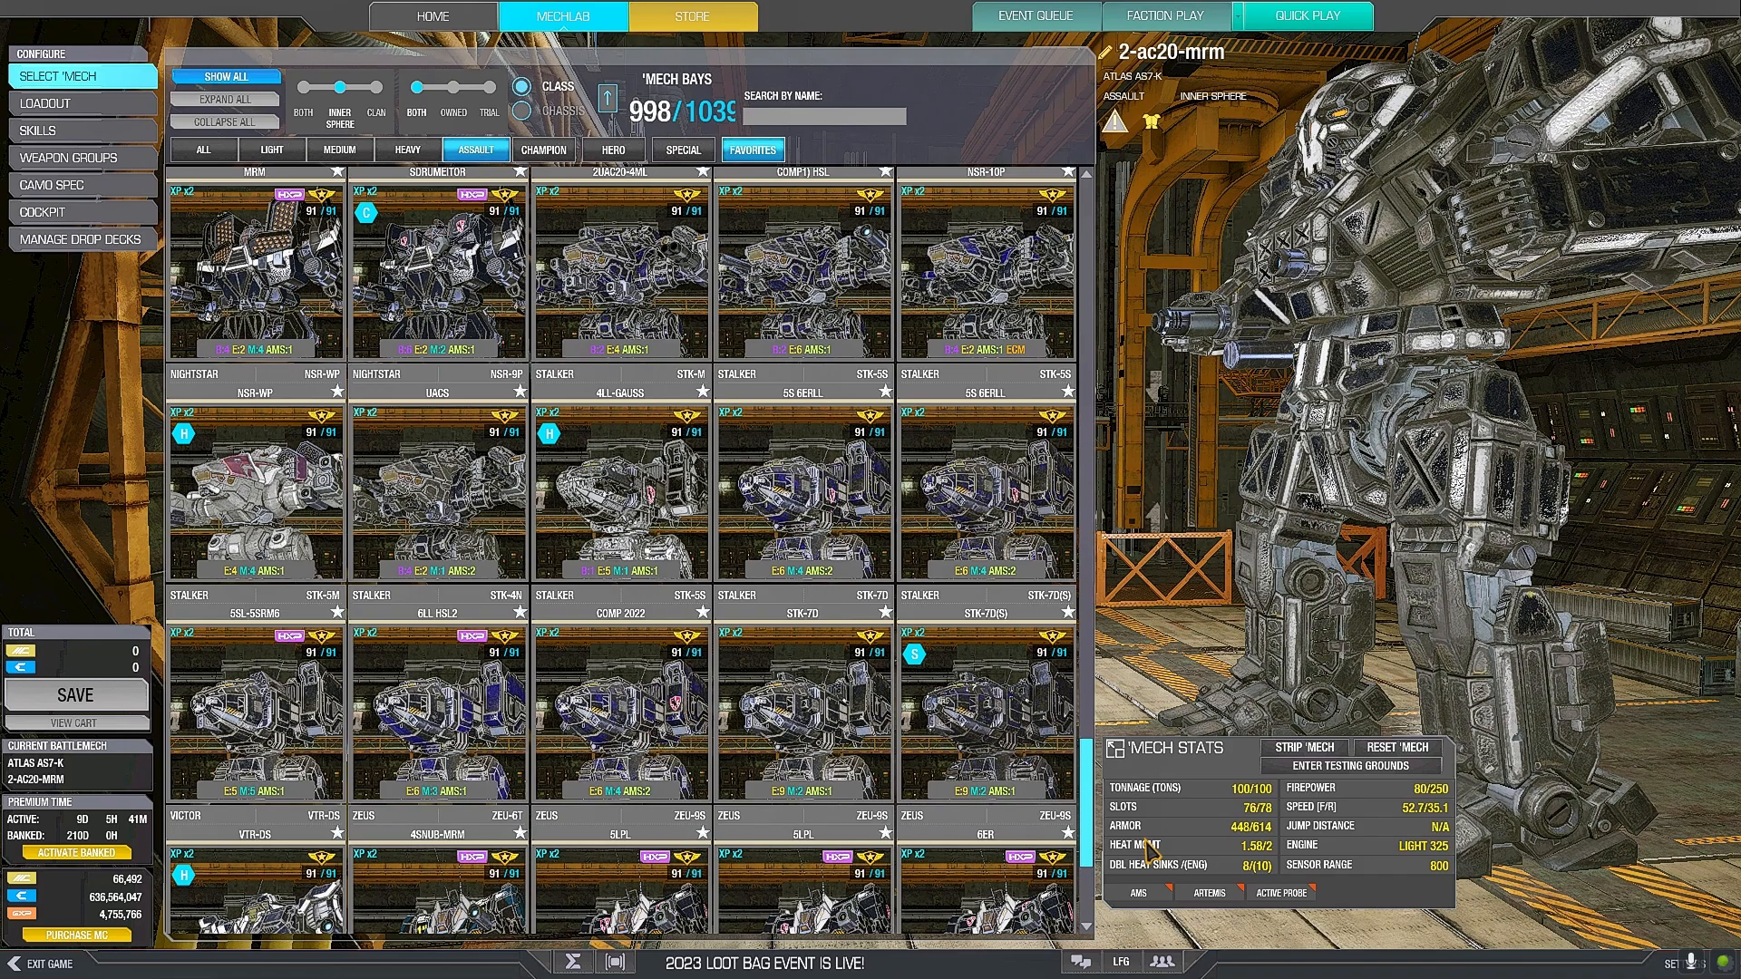
pyautogui.click(256, 688)
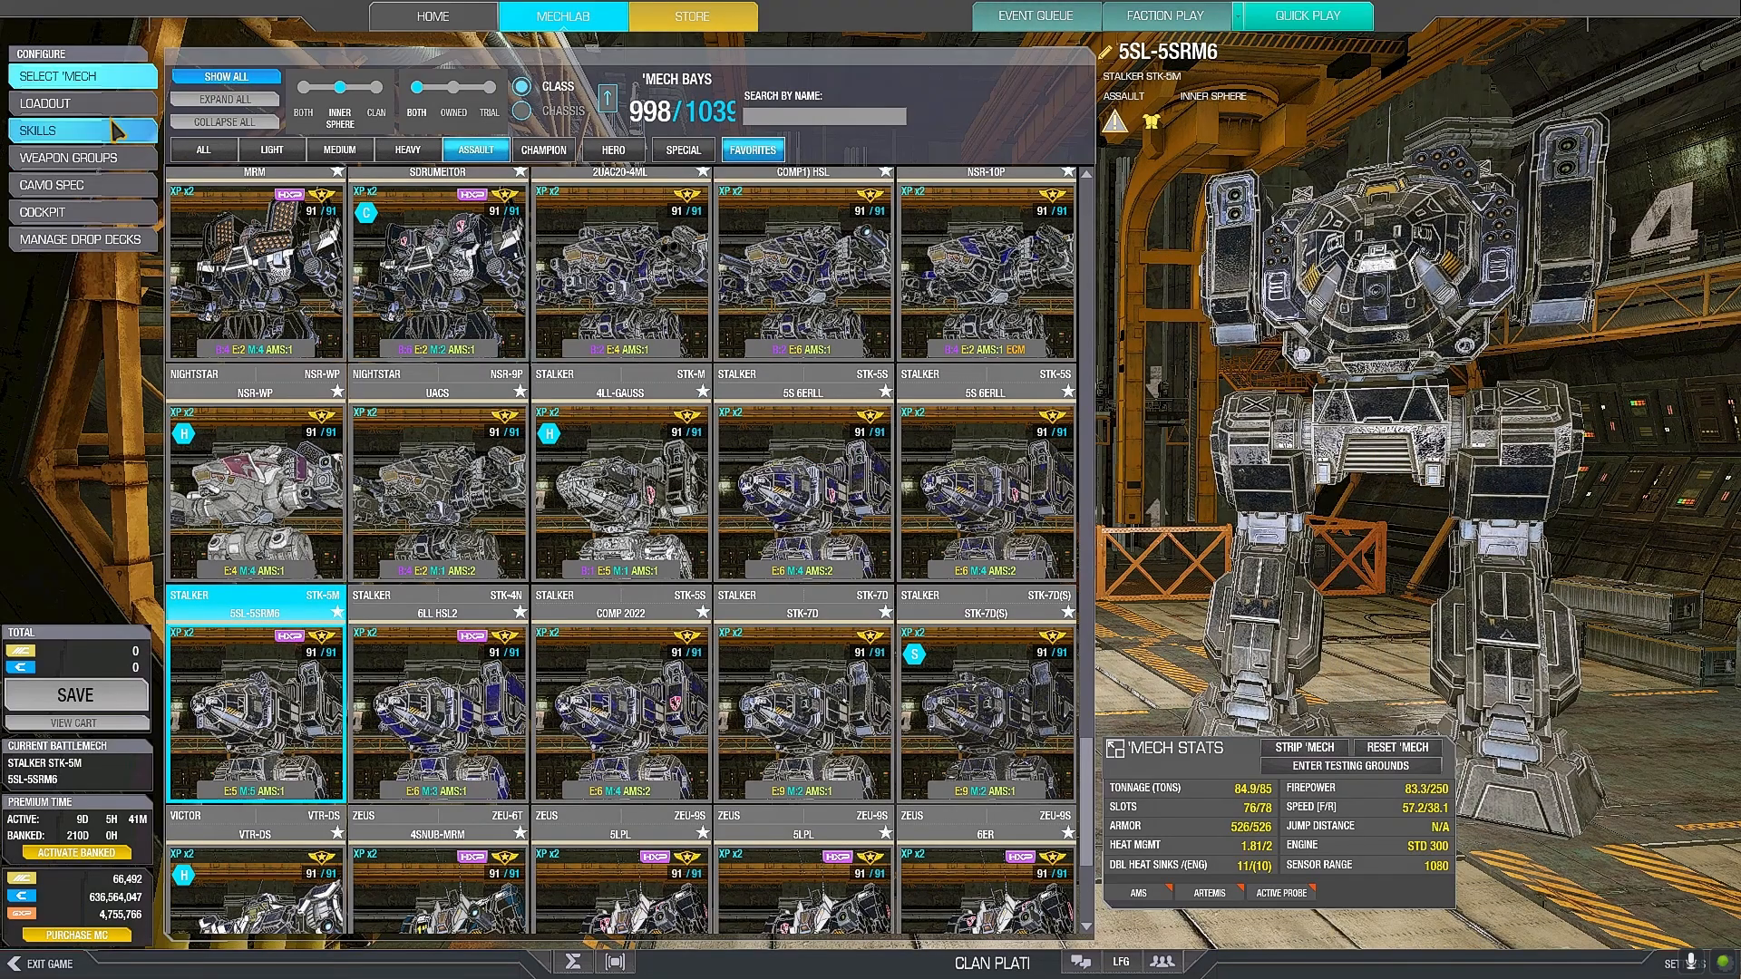
pyautogui.click(46, 102)
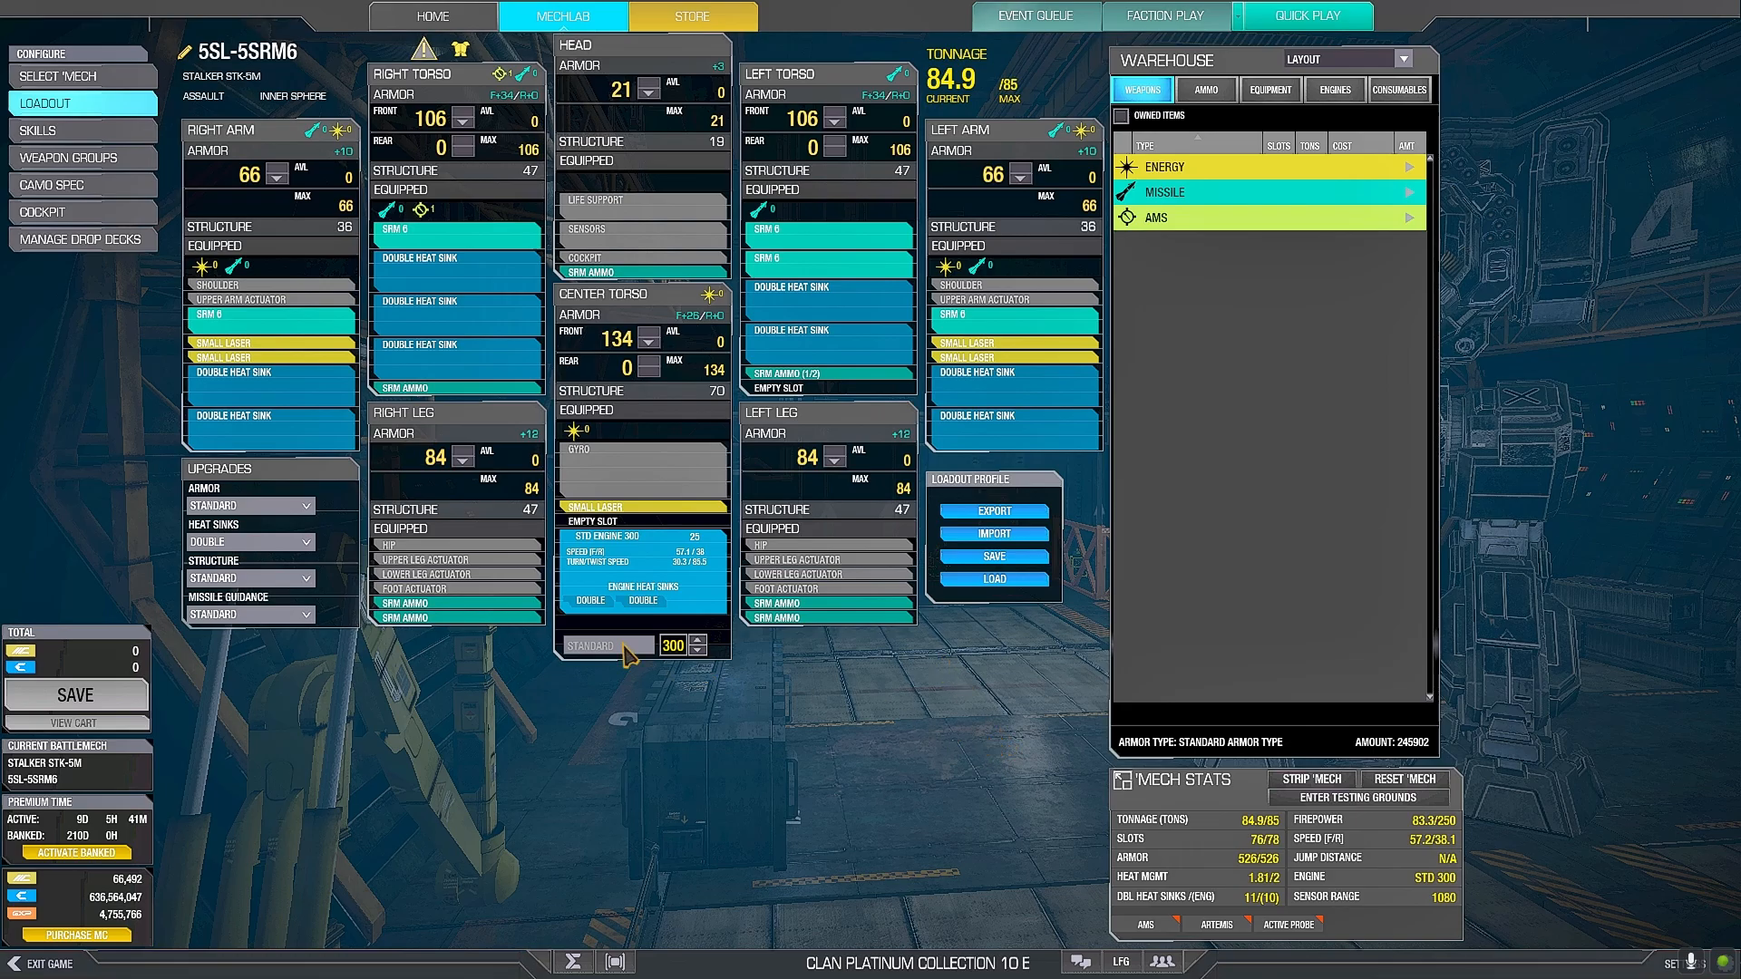
pyautogui.click(66, 76)
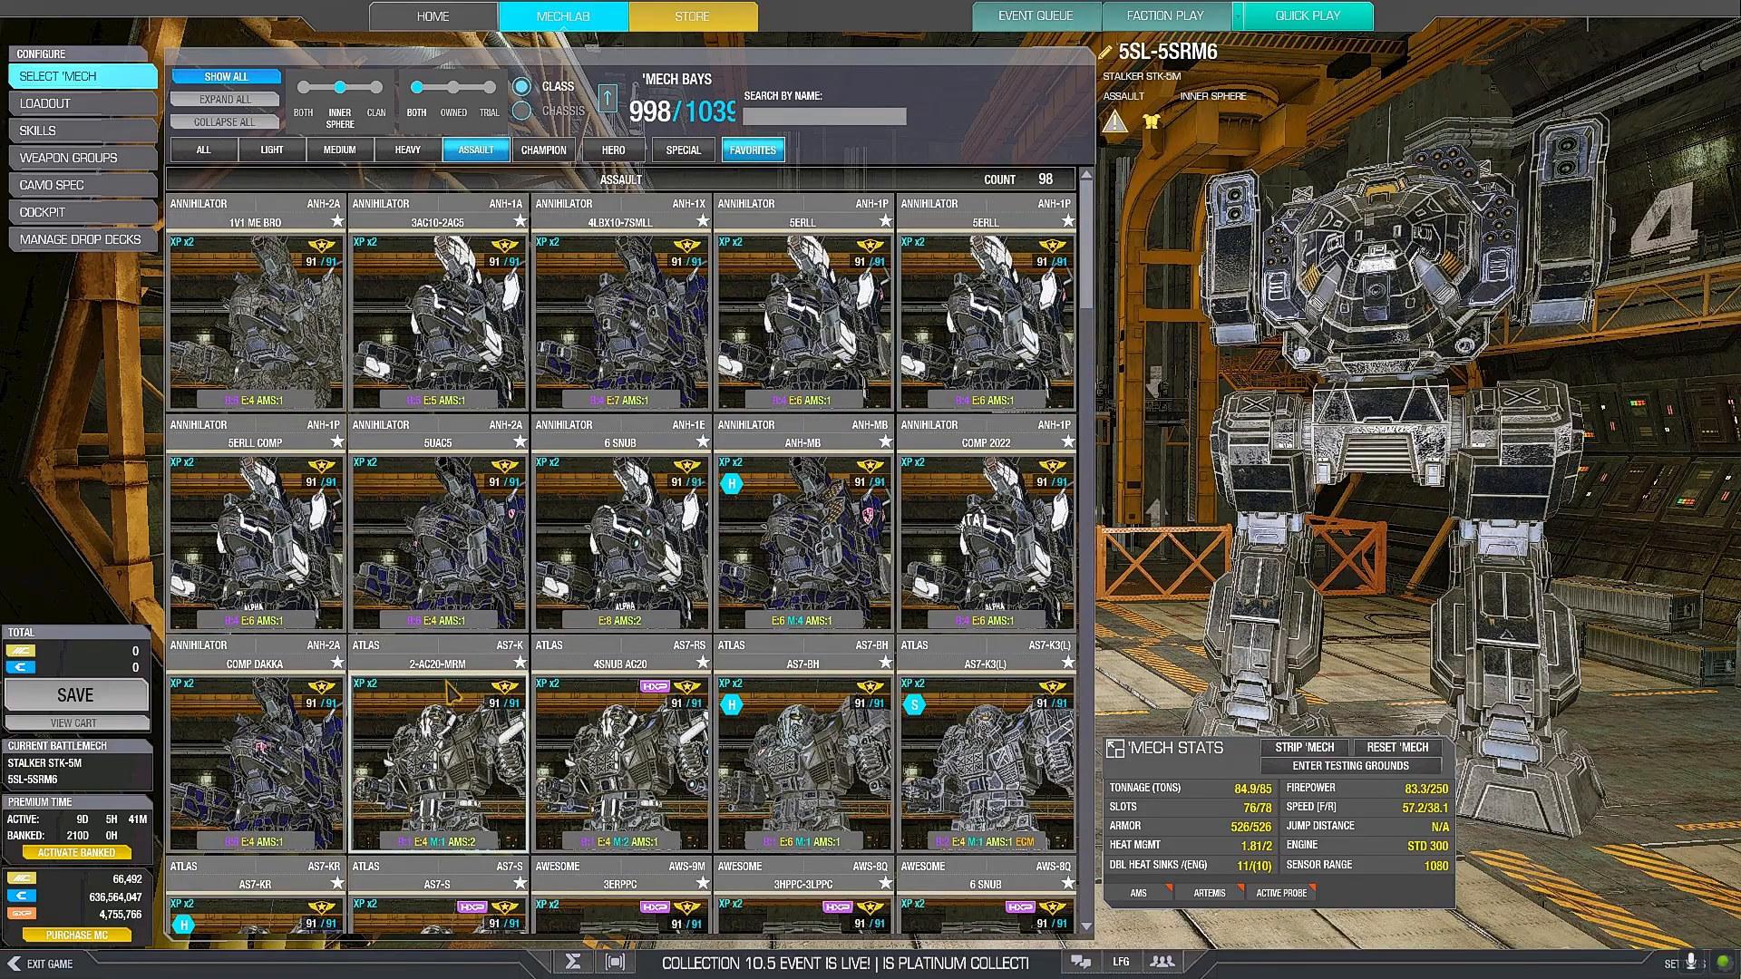
# Review the Atlas AS7-K 2-AC20-MRM loadout, then load its skill tree.
pyautogui.click(441, 732)
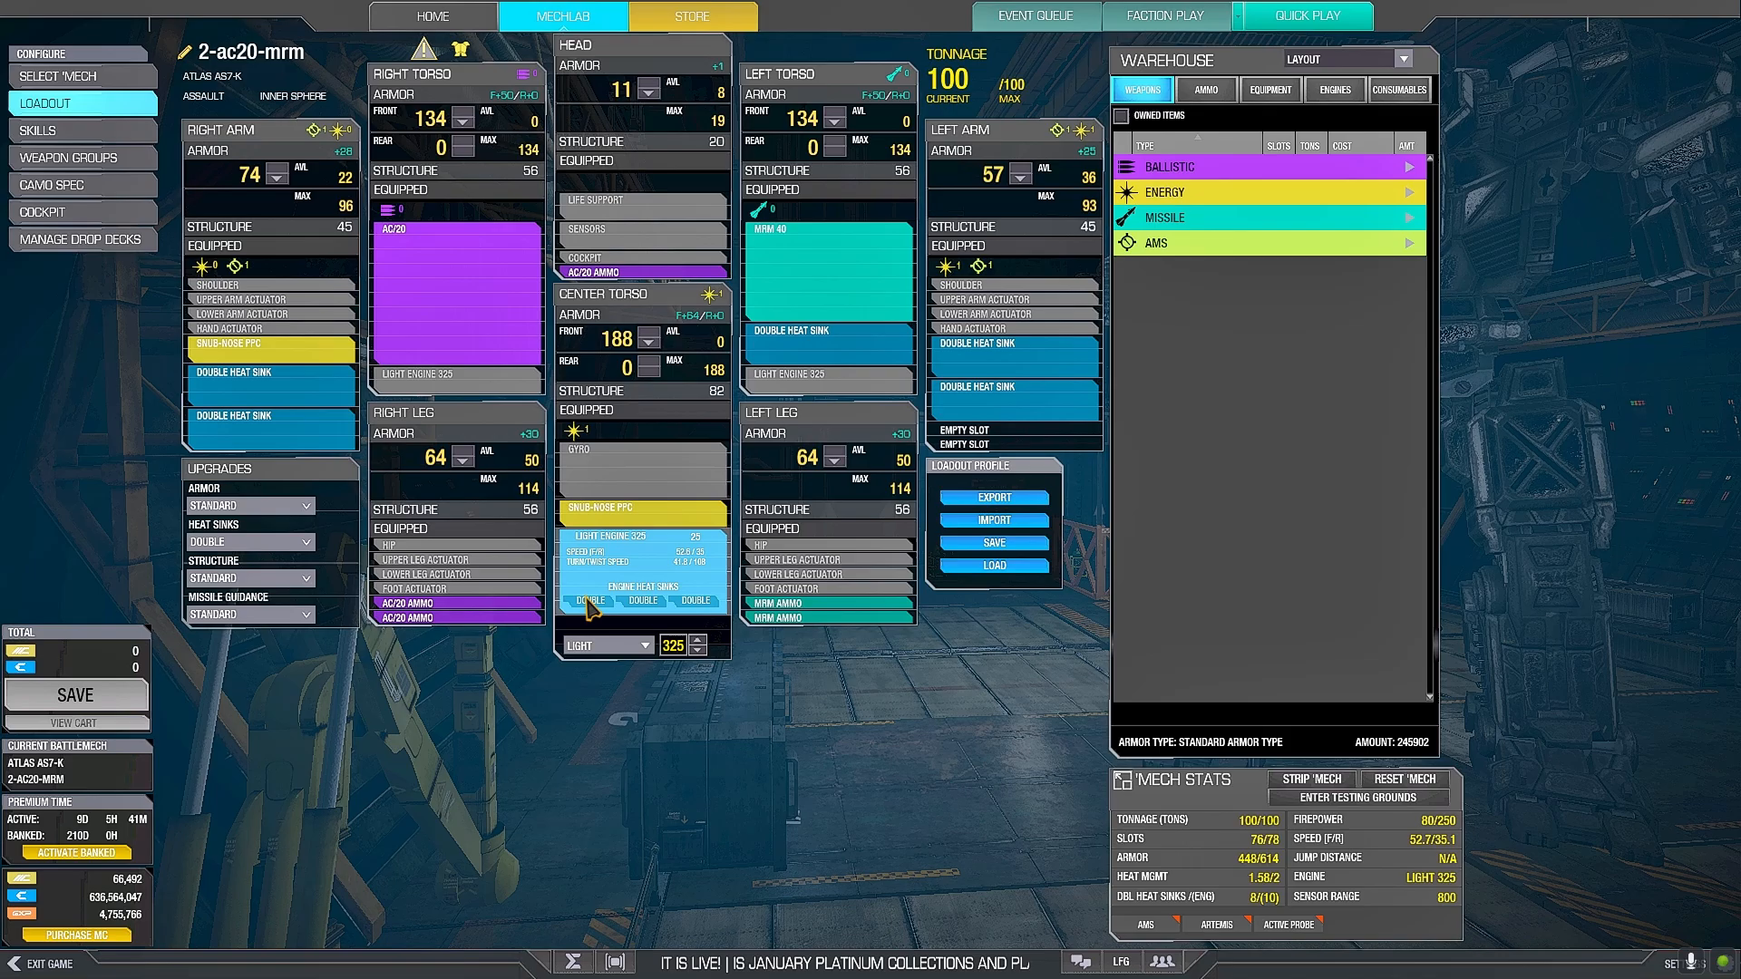
pyautogui.moveTo(949, 683)
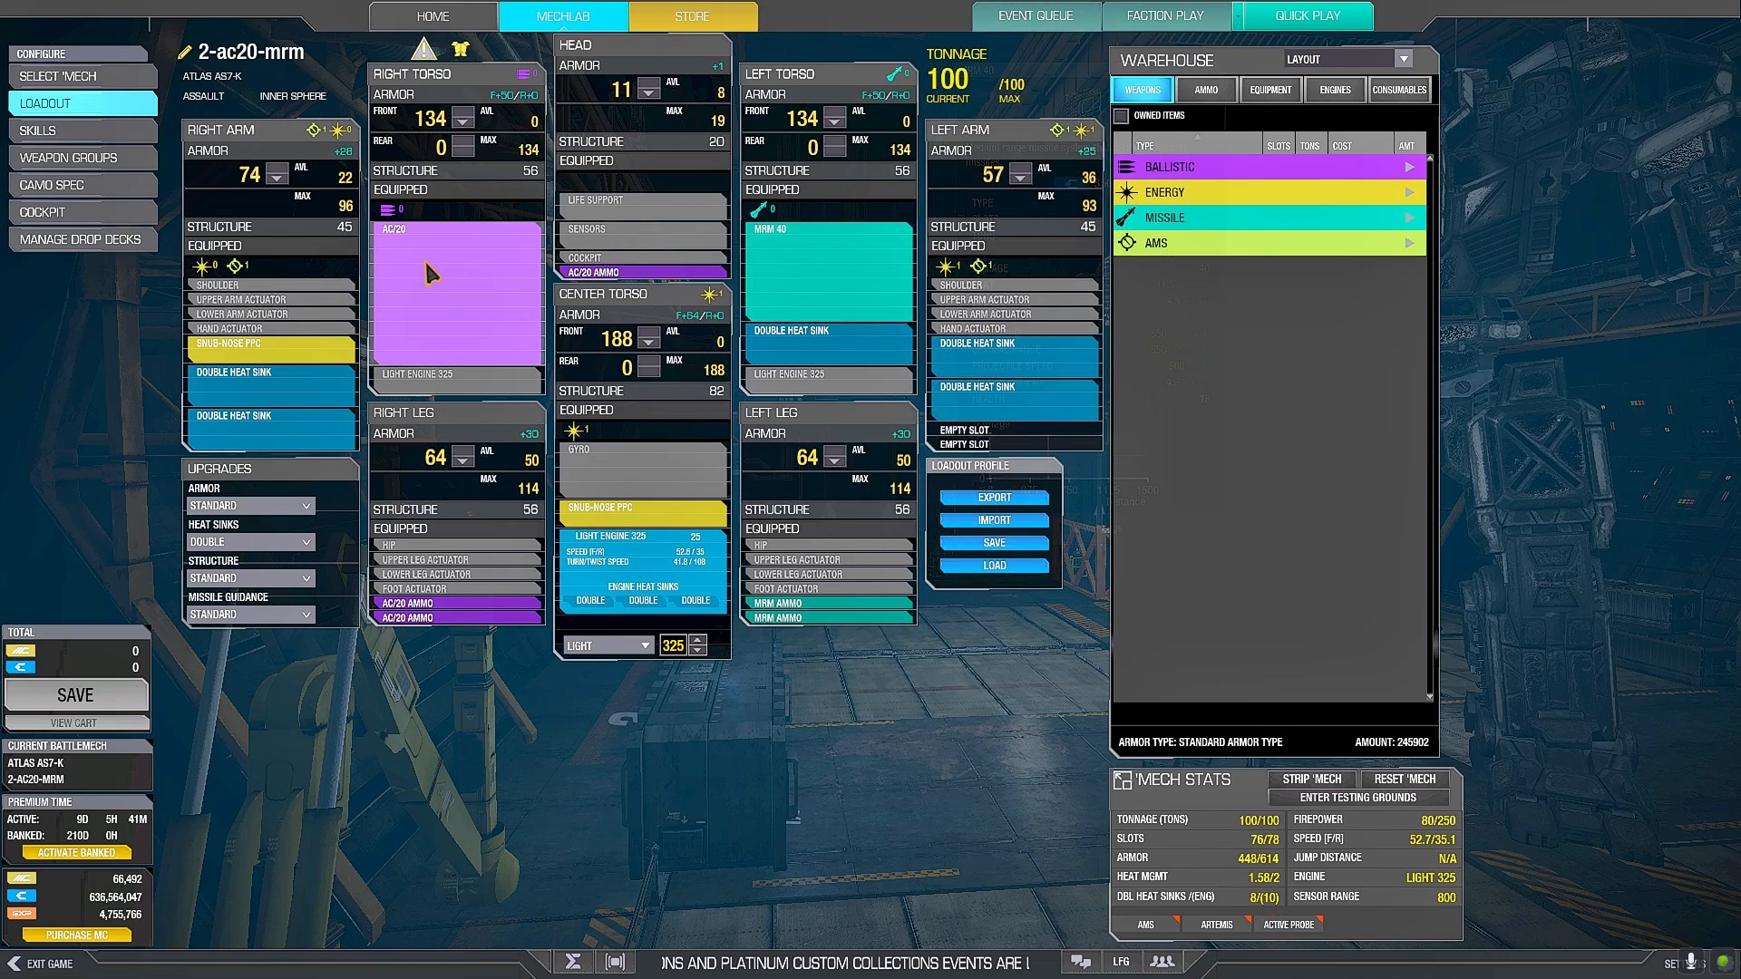
pyautogui.click(40, 129)
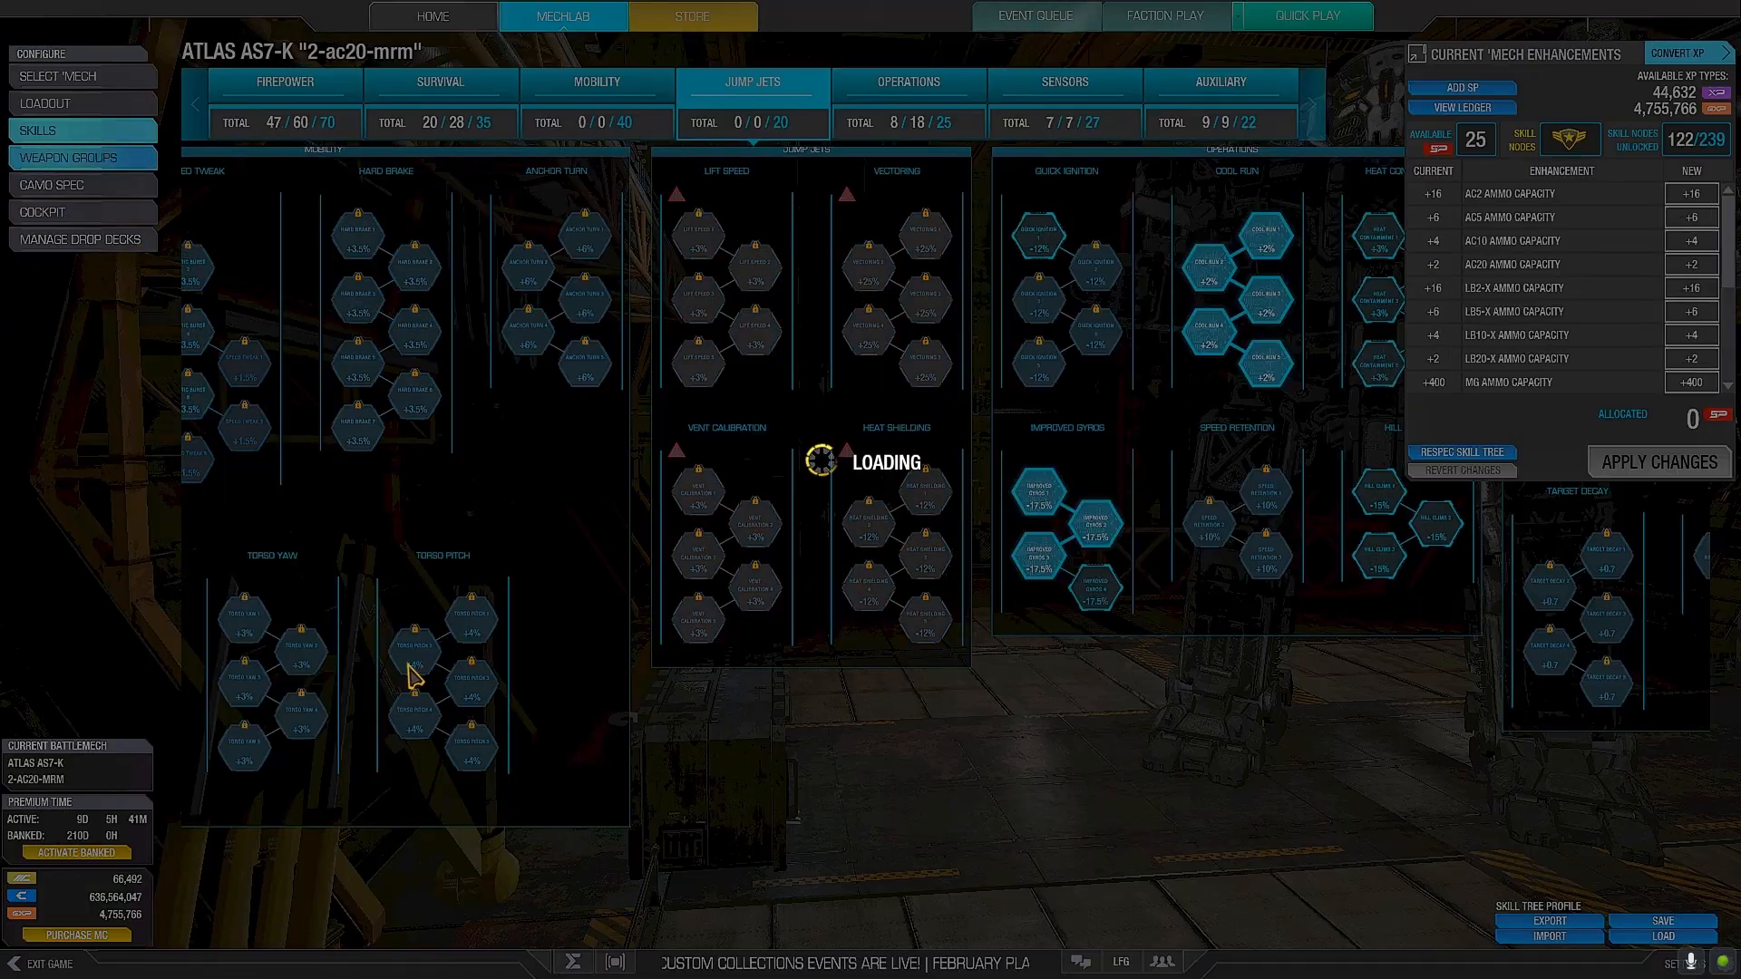
# Allocate two Target Info Gathering nodes, reaching 124 of 239, and browse Mobility and Firepower.
pyautogui.click(282, 81)
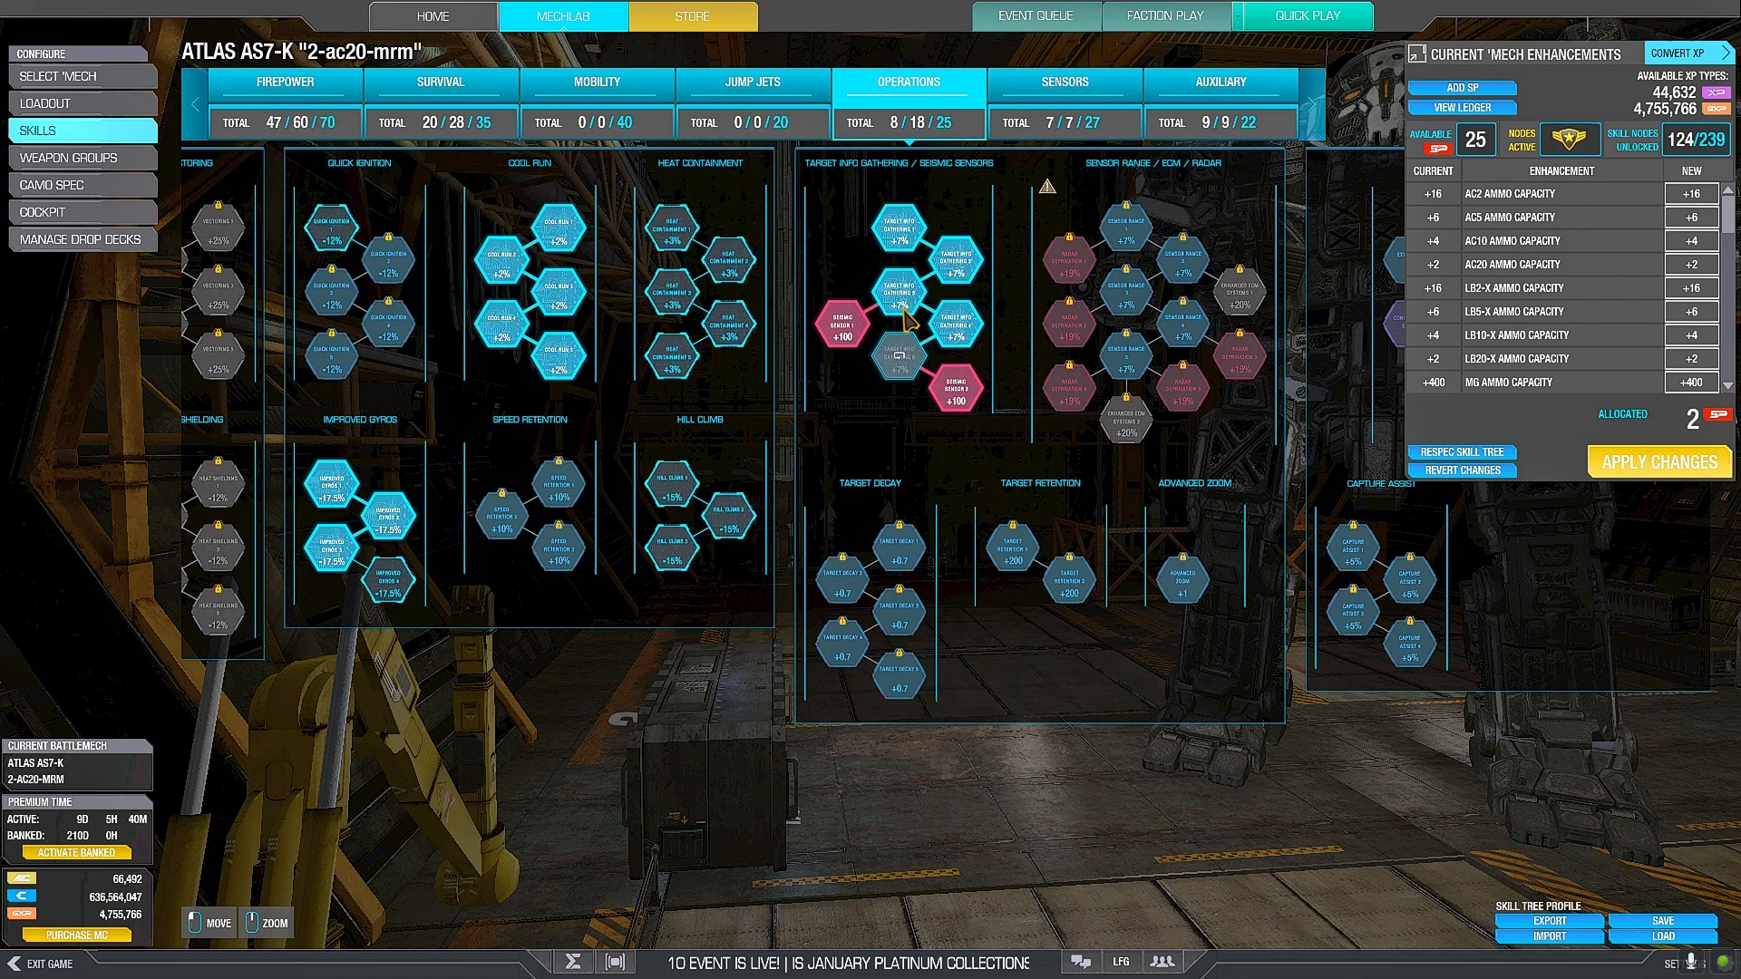
pyautogui.click(596, 82)
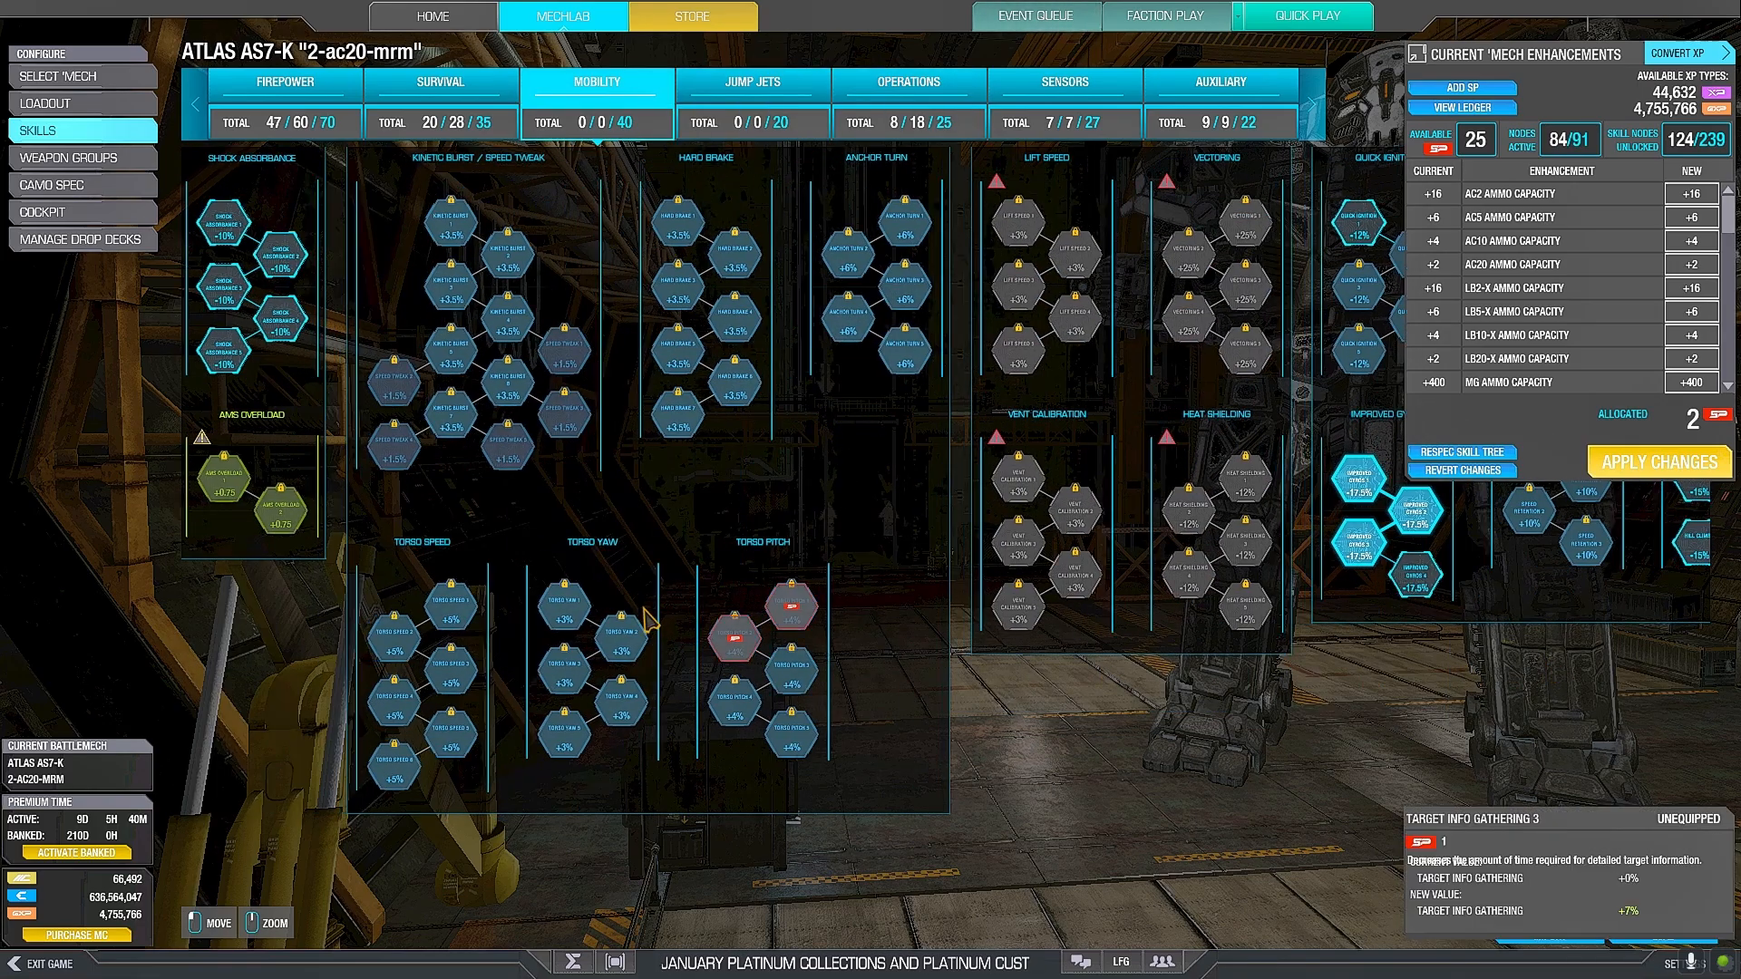
pyautogui.click(283, 81)
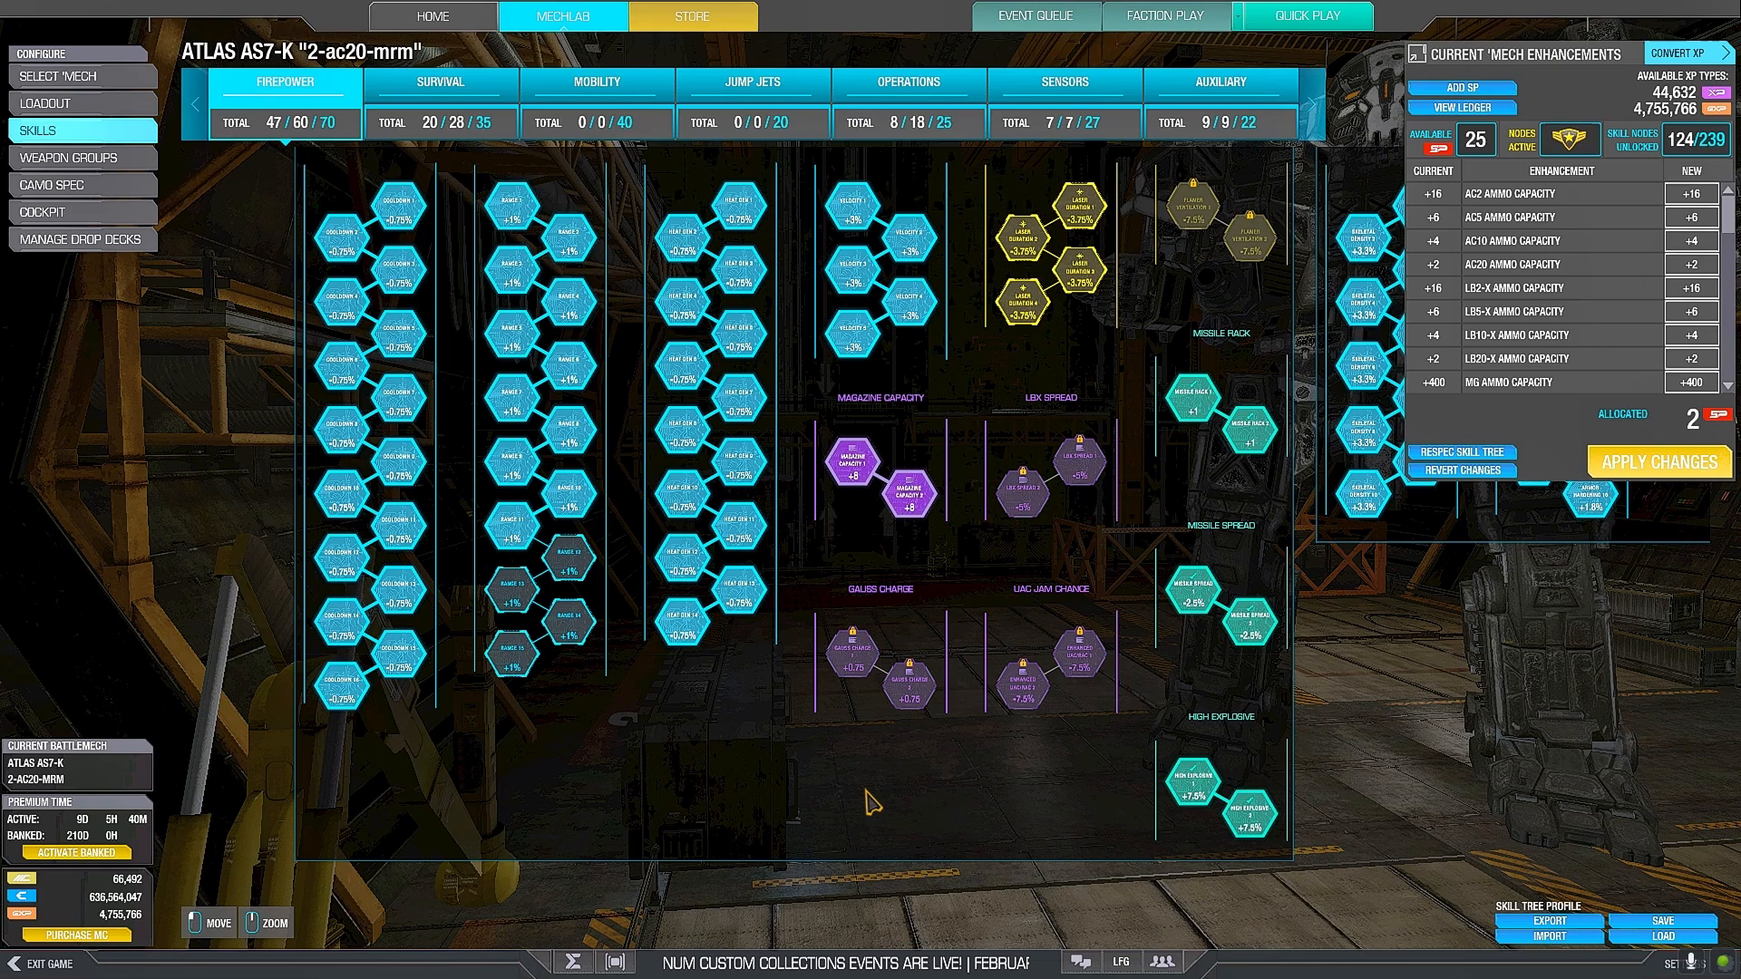
pyautogui.moveTo(778, 808)
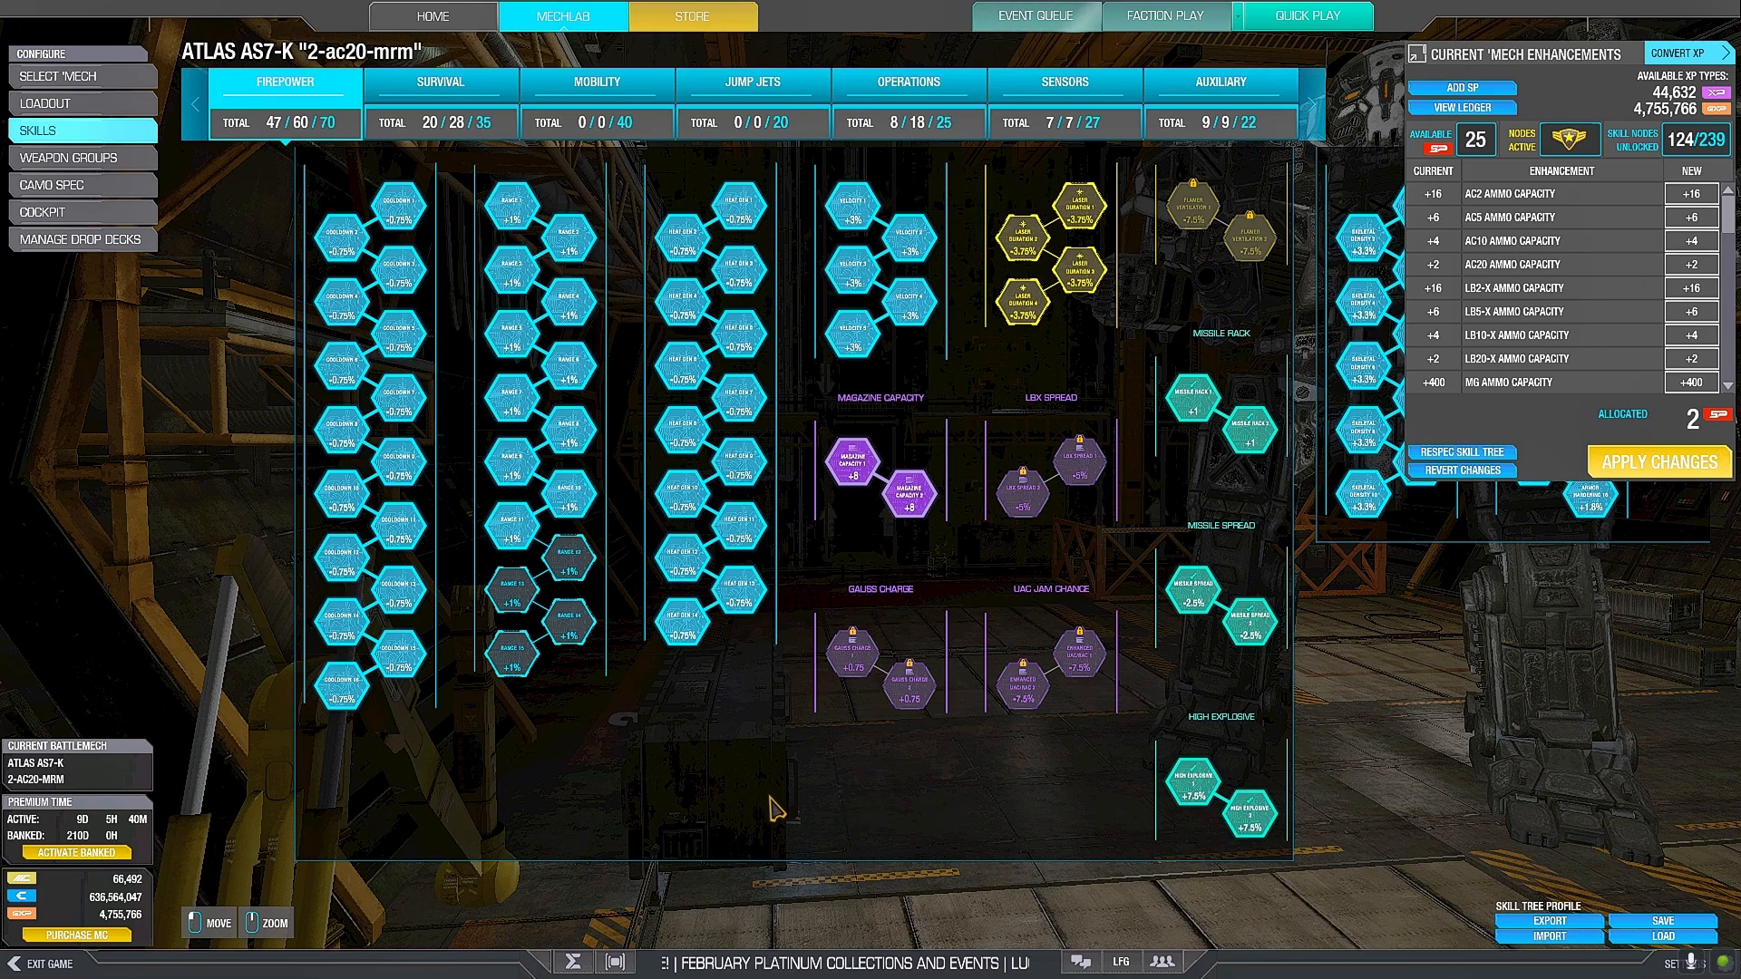
pyautogui.moveTo(420, 831)
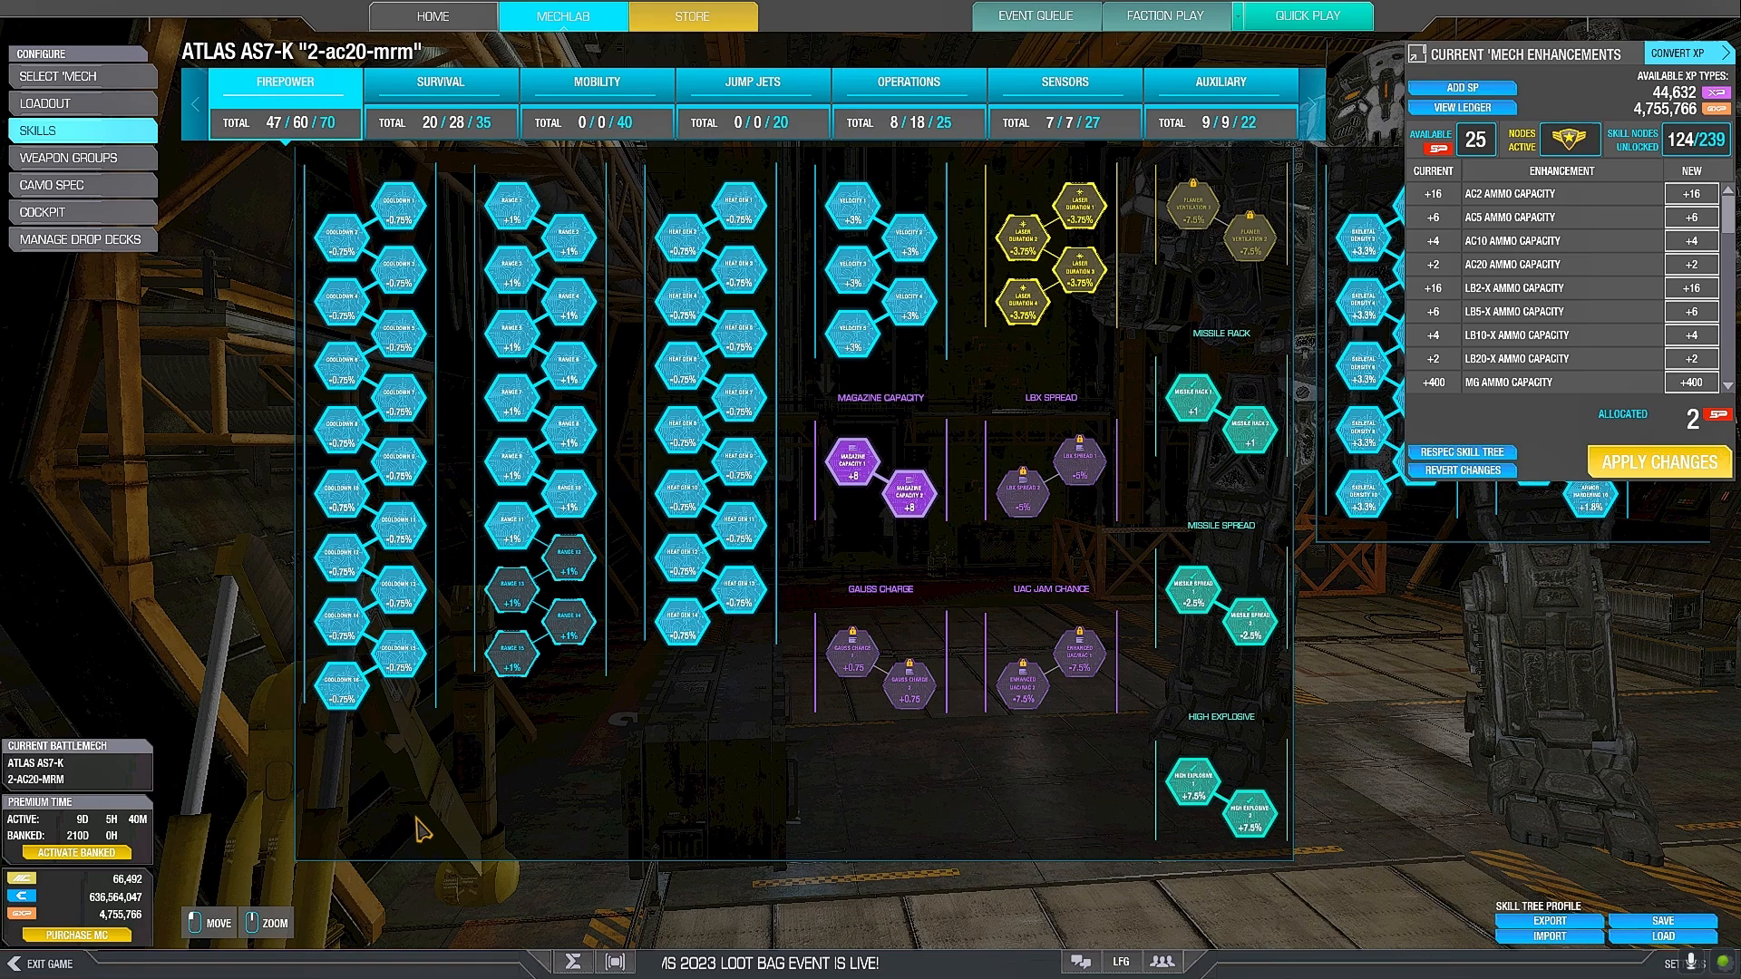
pyautogui.moveTo(1263, 687)
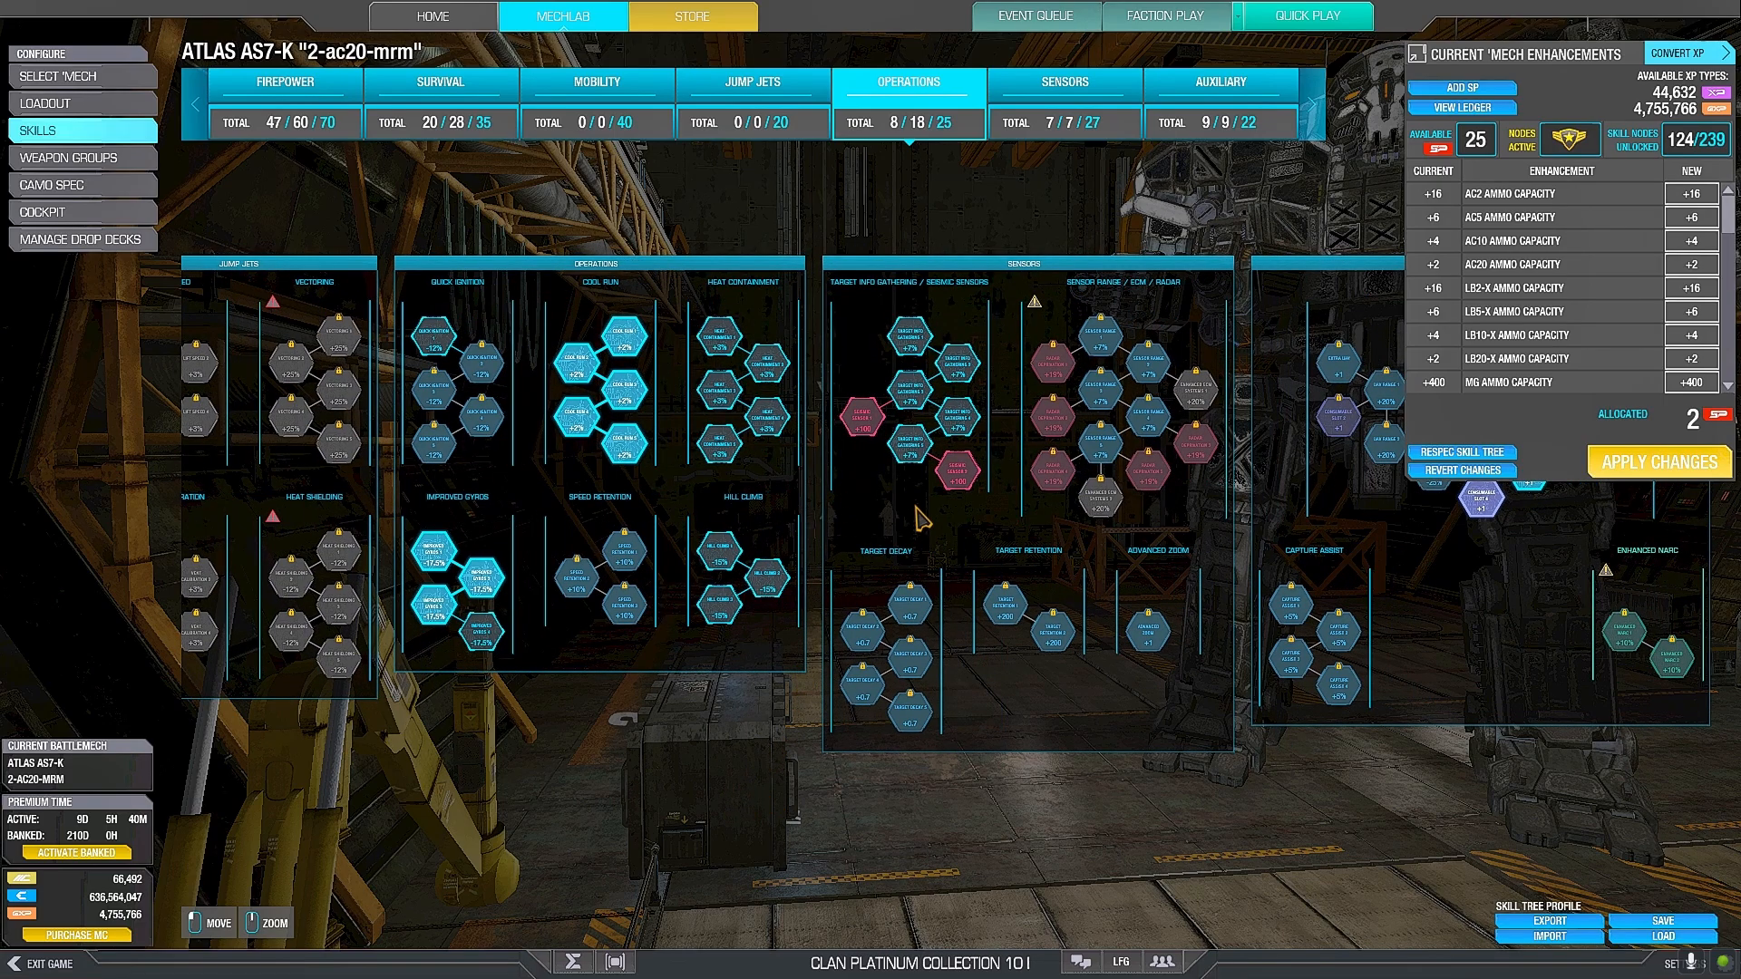
pyautogui.moveTo(1171, 550)
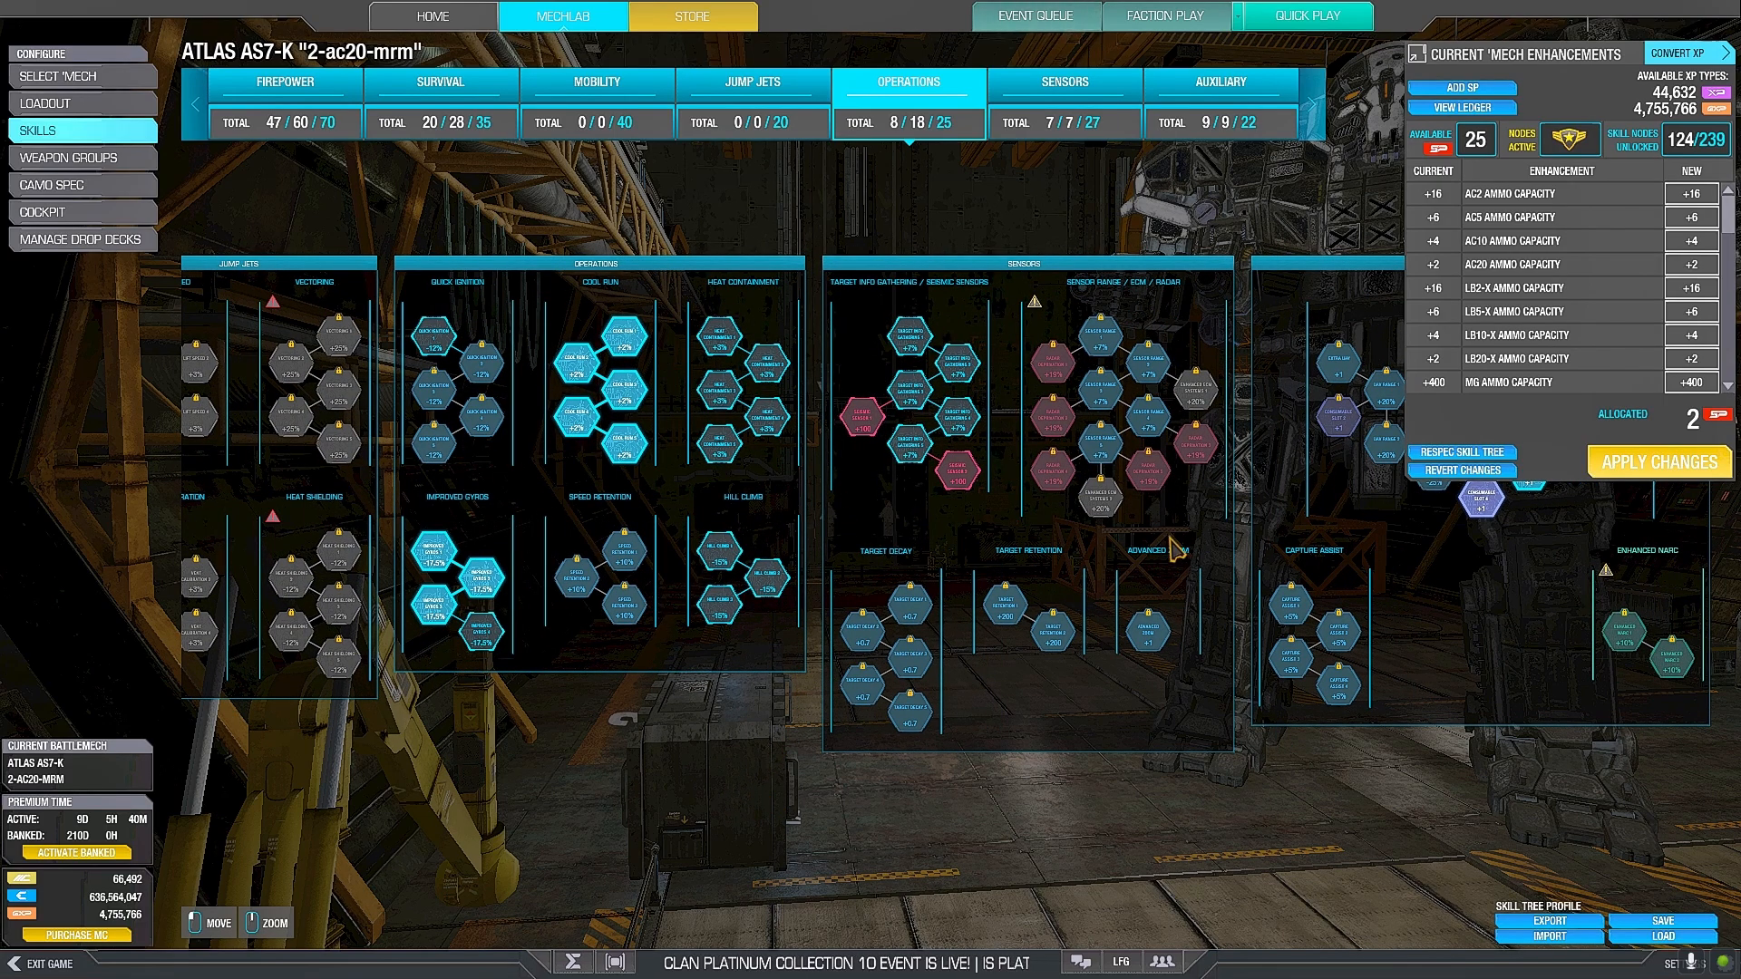
pyautogui.moveTo(1205, 540)
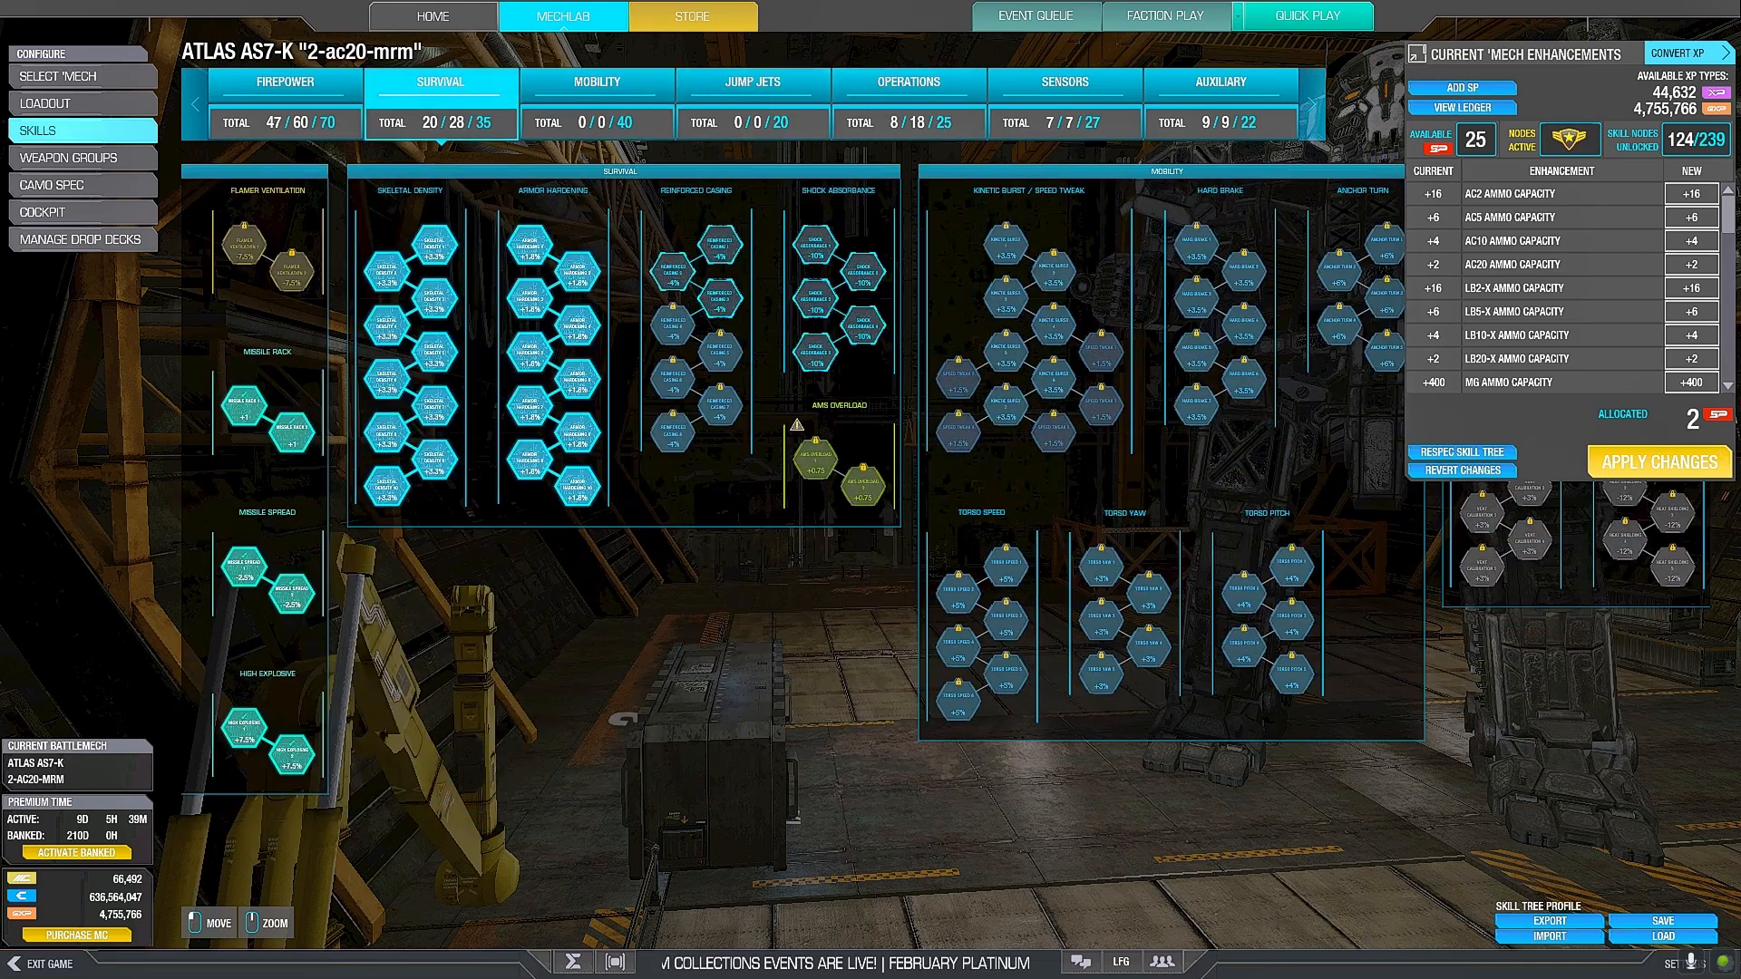
# Recheck Firepower skills, buy the two allocated nodes for 2 skill points, and return to Loadout.
pyautogui.click(284, 80)
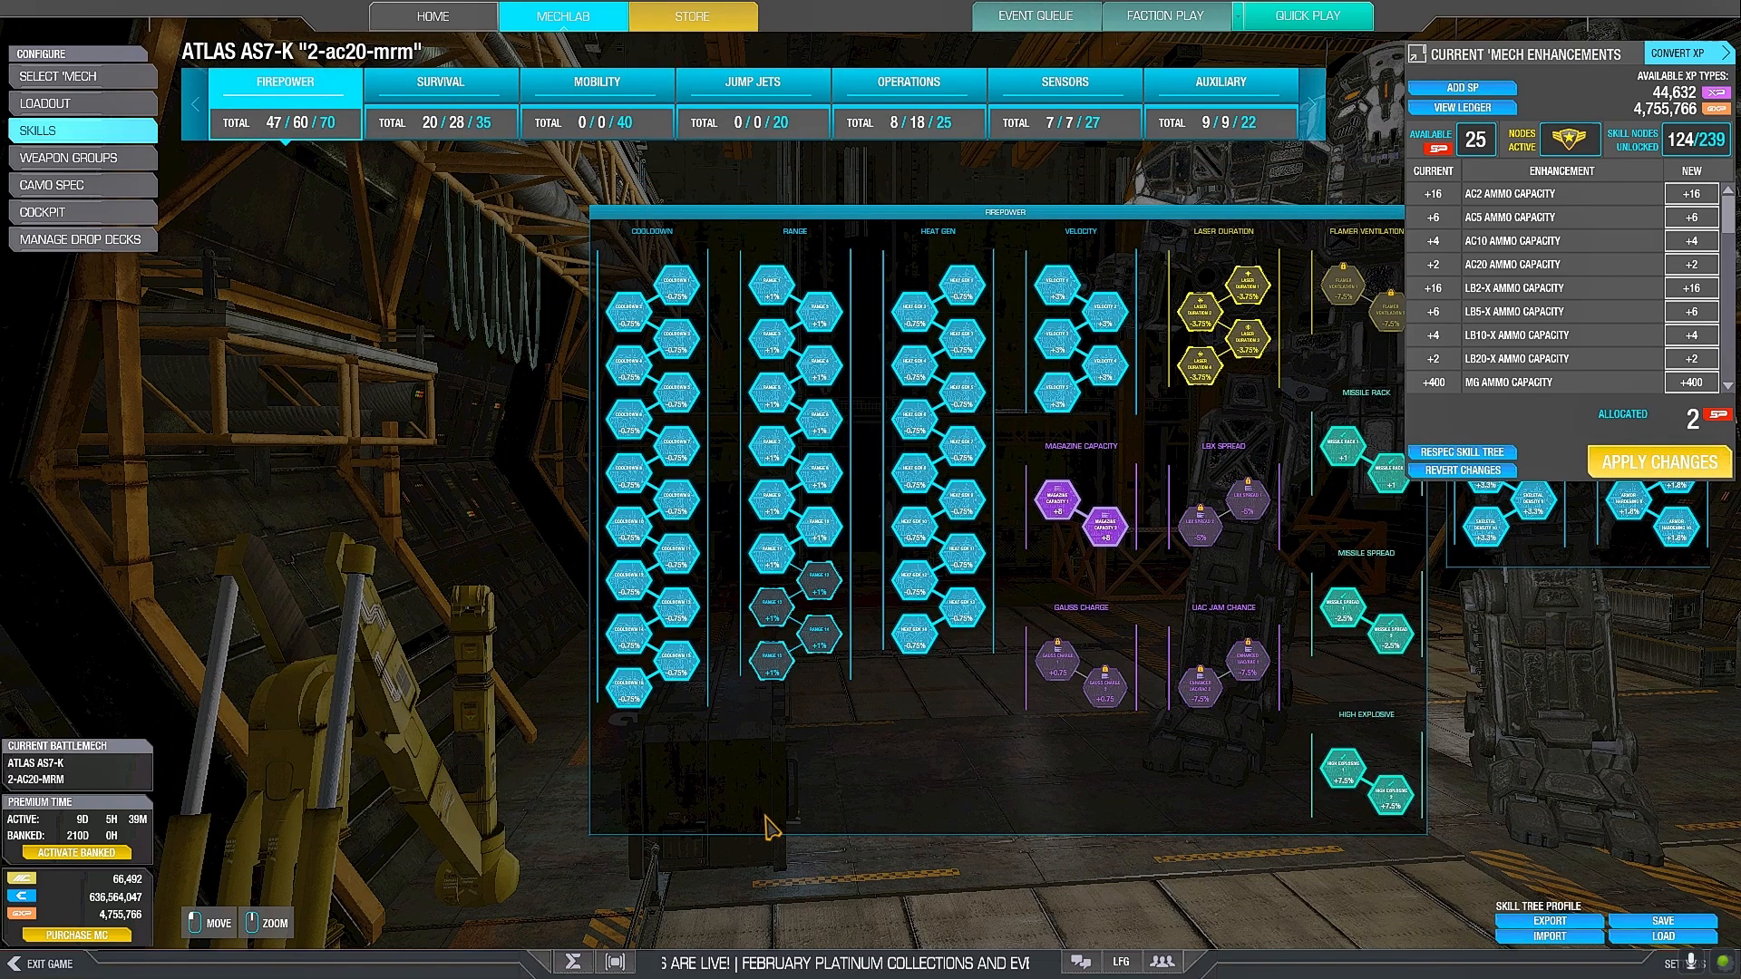
pyautogui.moveTo(748, 773)
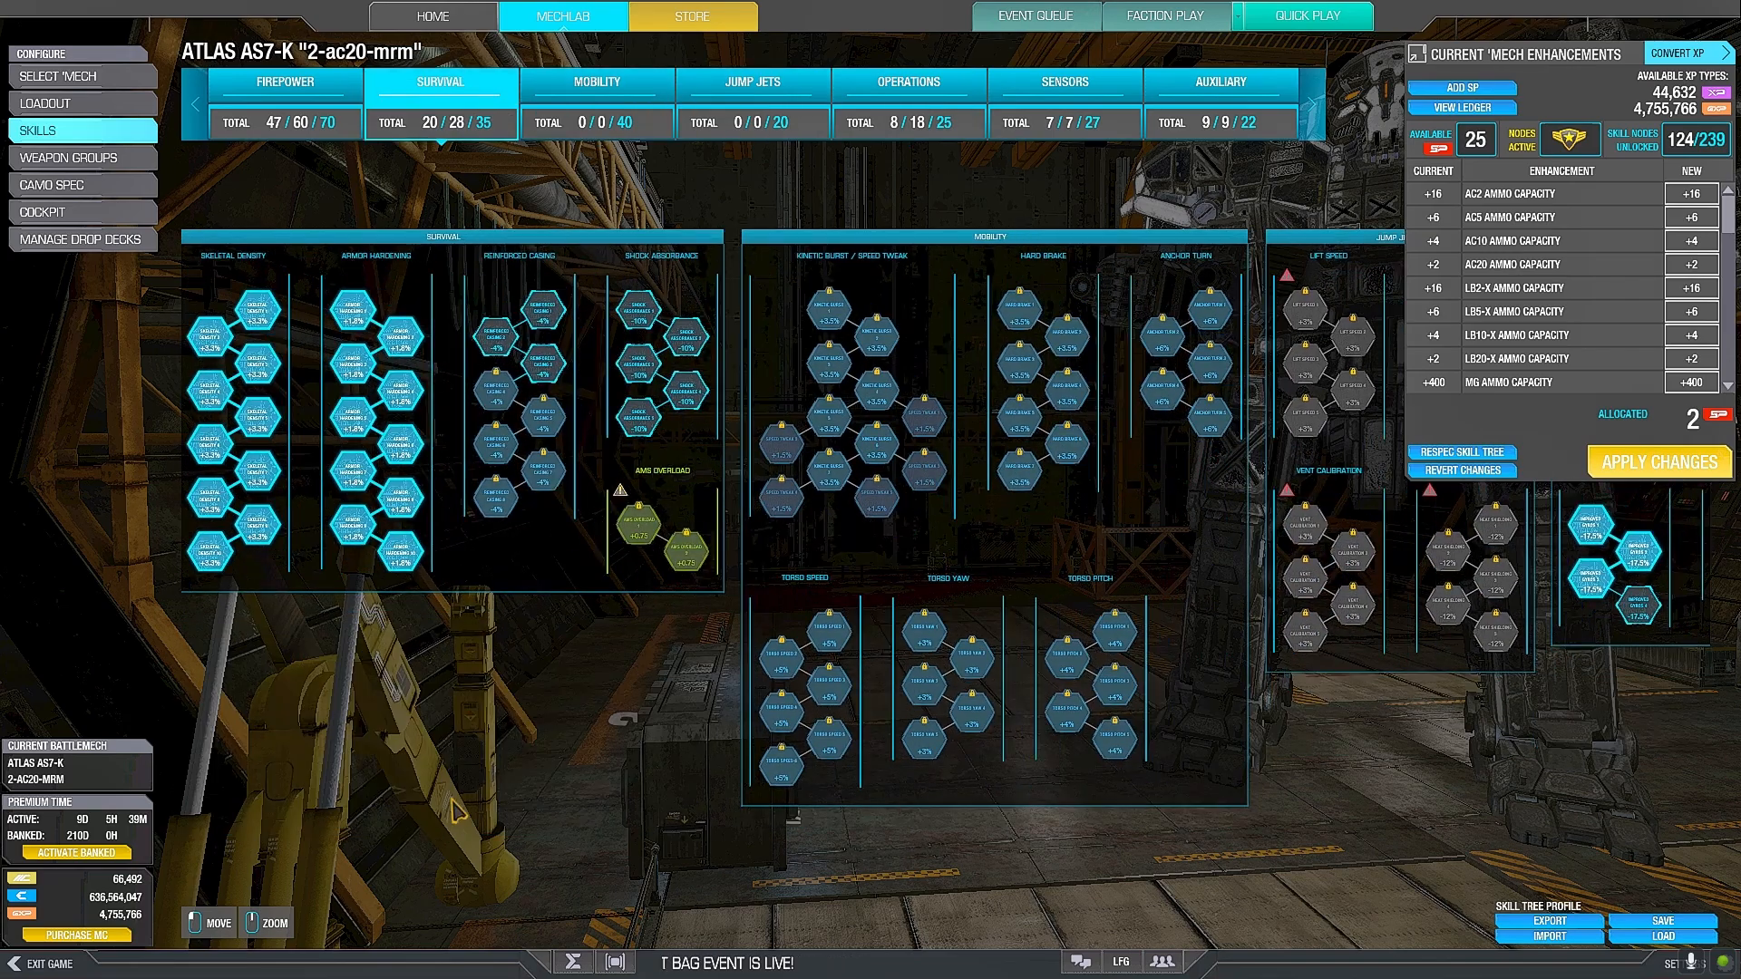
pyautogui.click(283, 81)
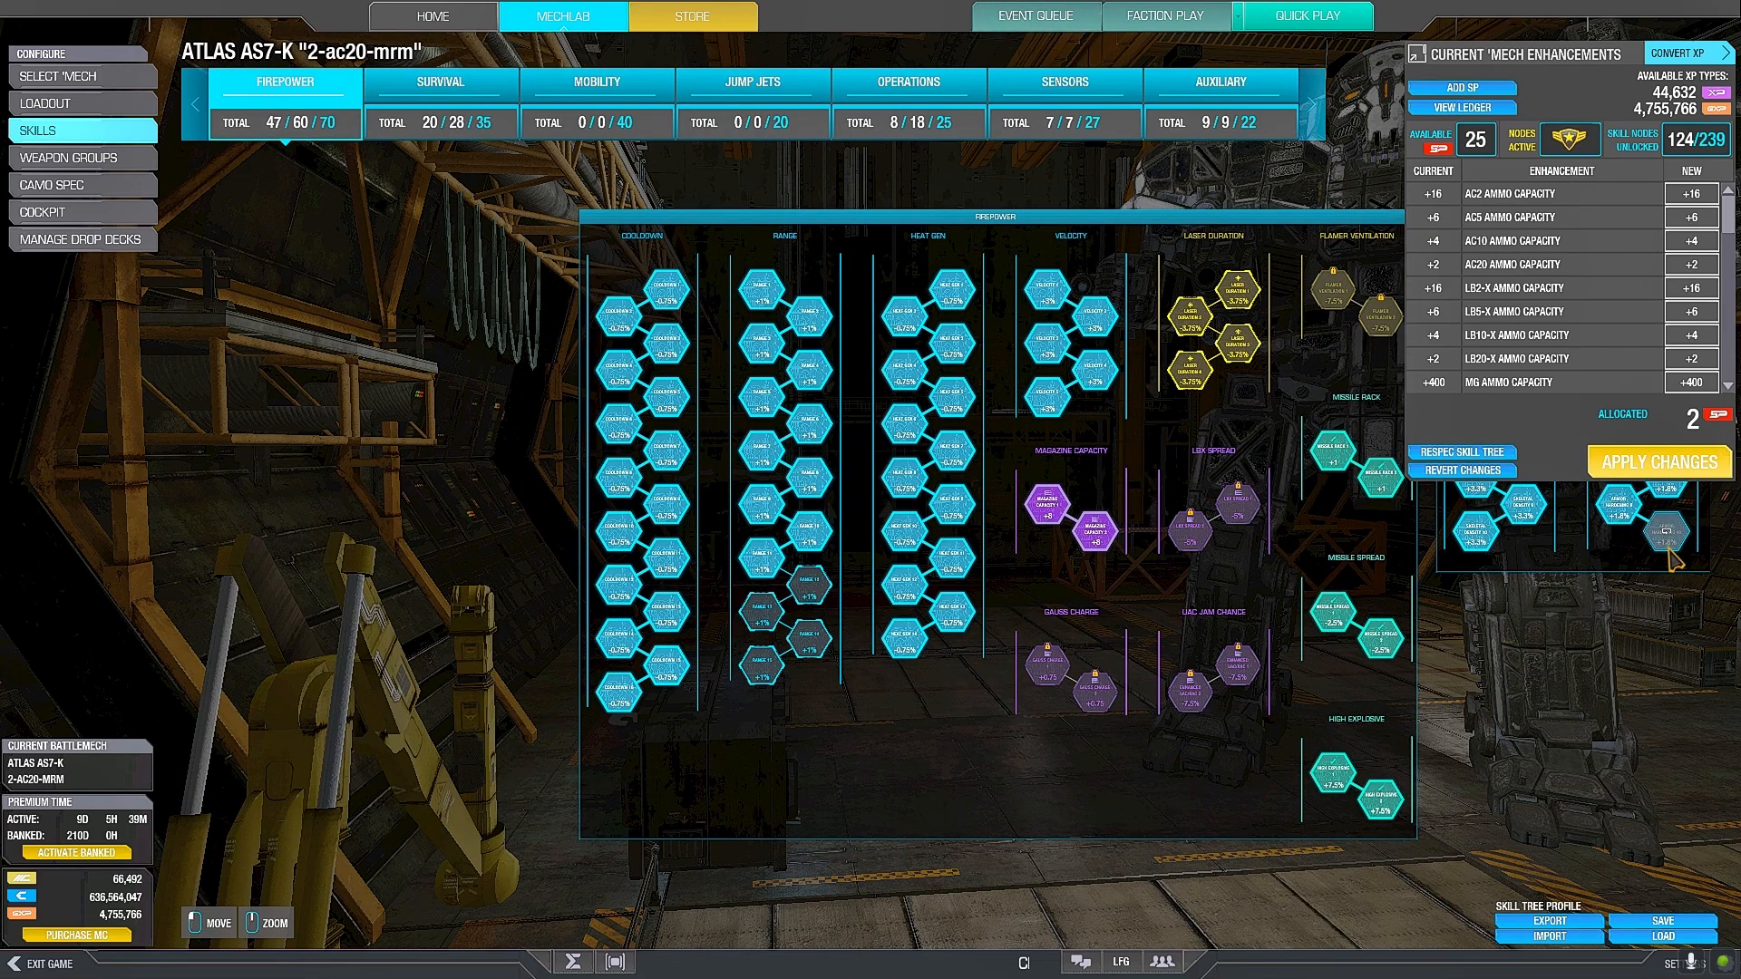
pyautogui.click(1657, 462)
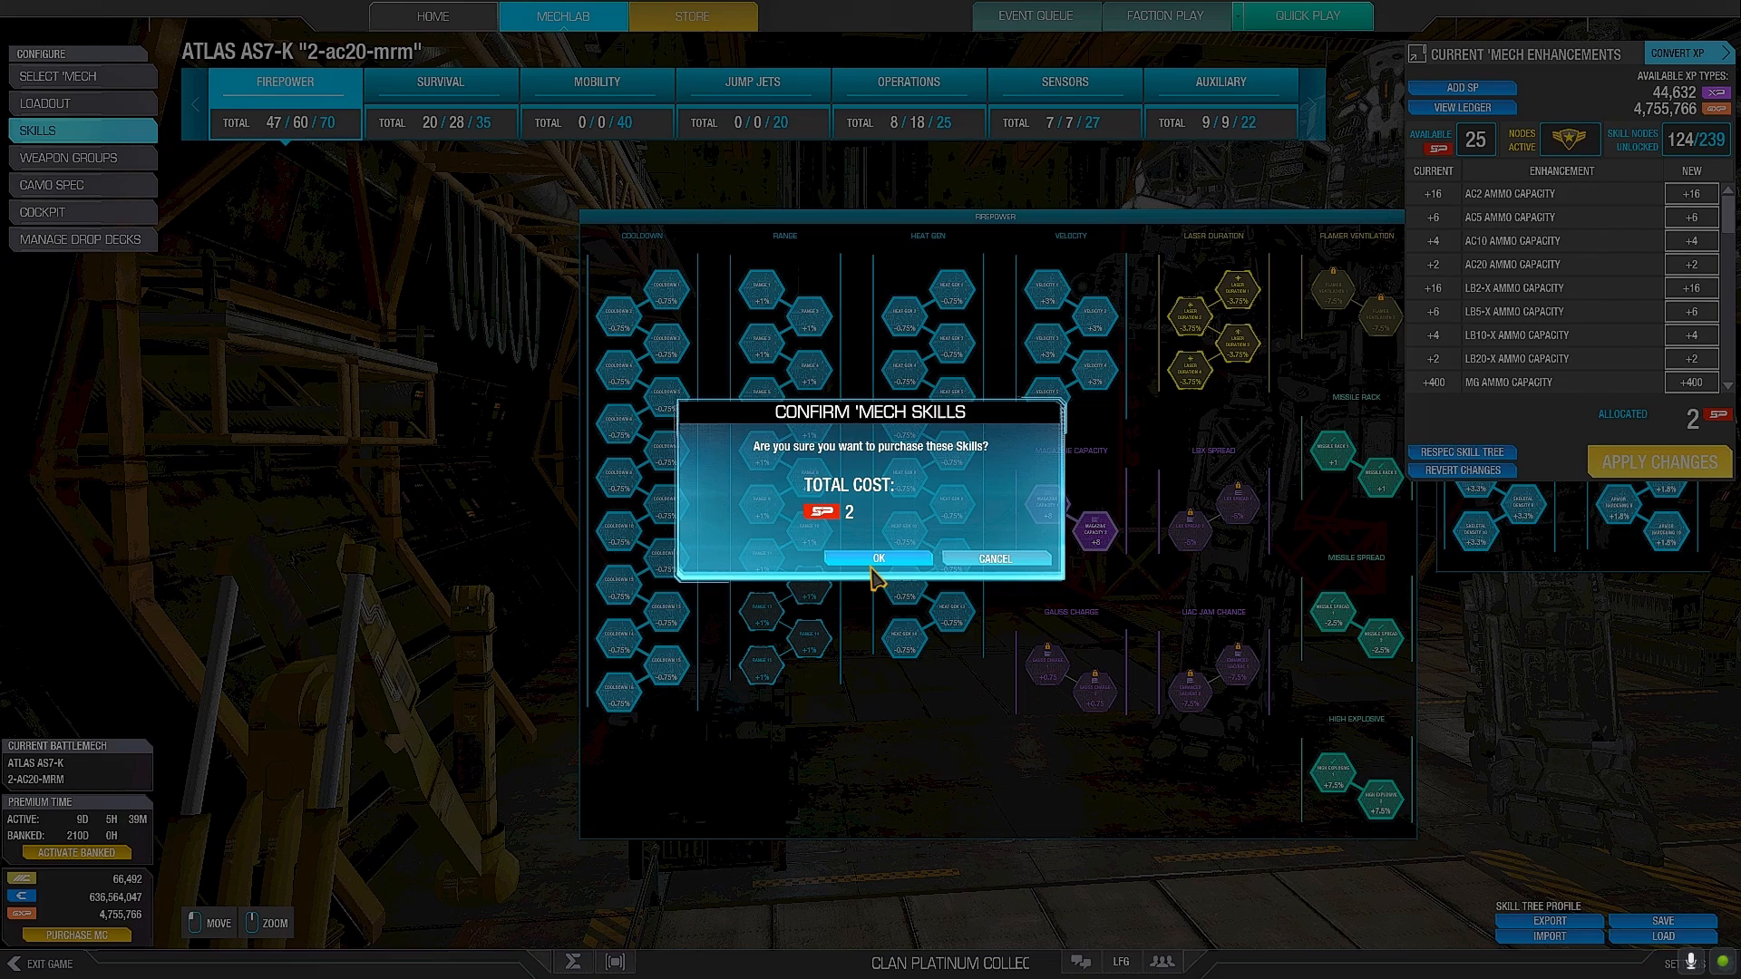
pyautogui.click(876, 556)
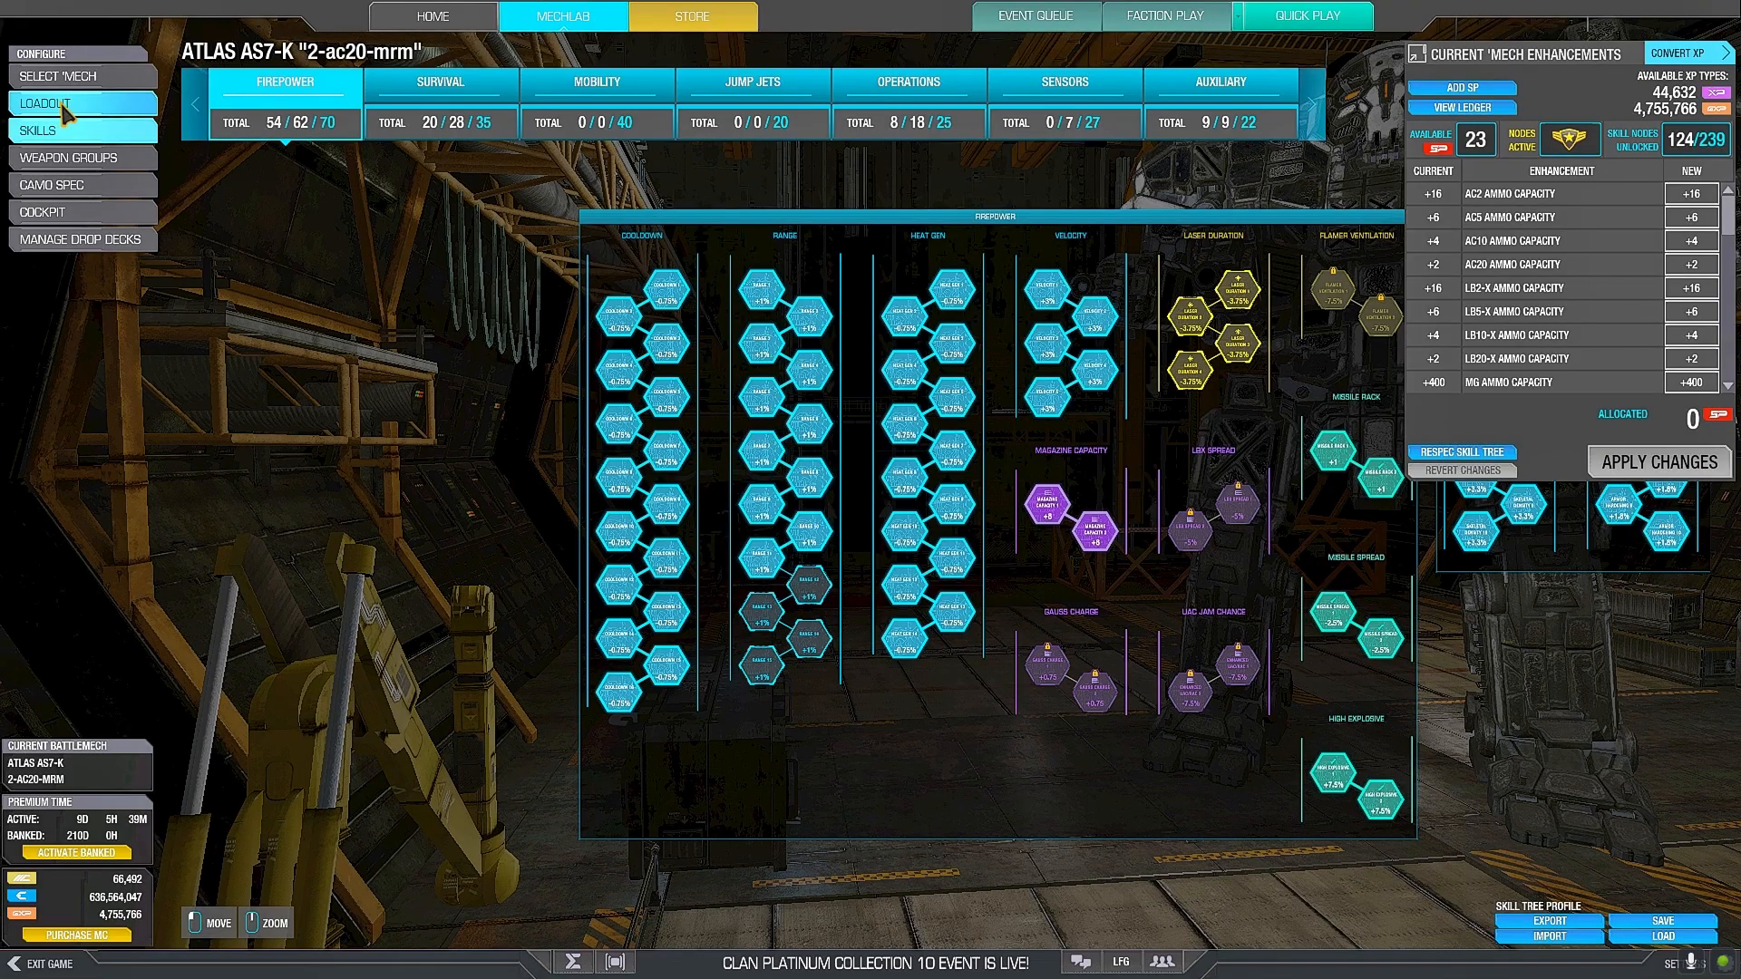
pyautogui.click(45, 103)
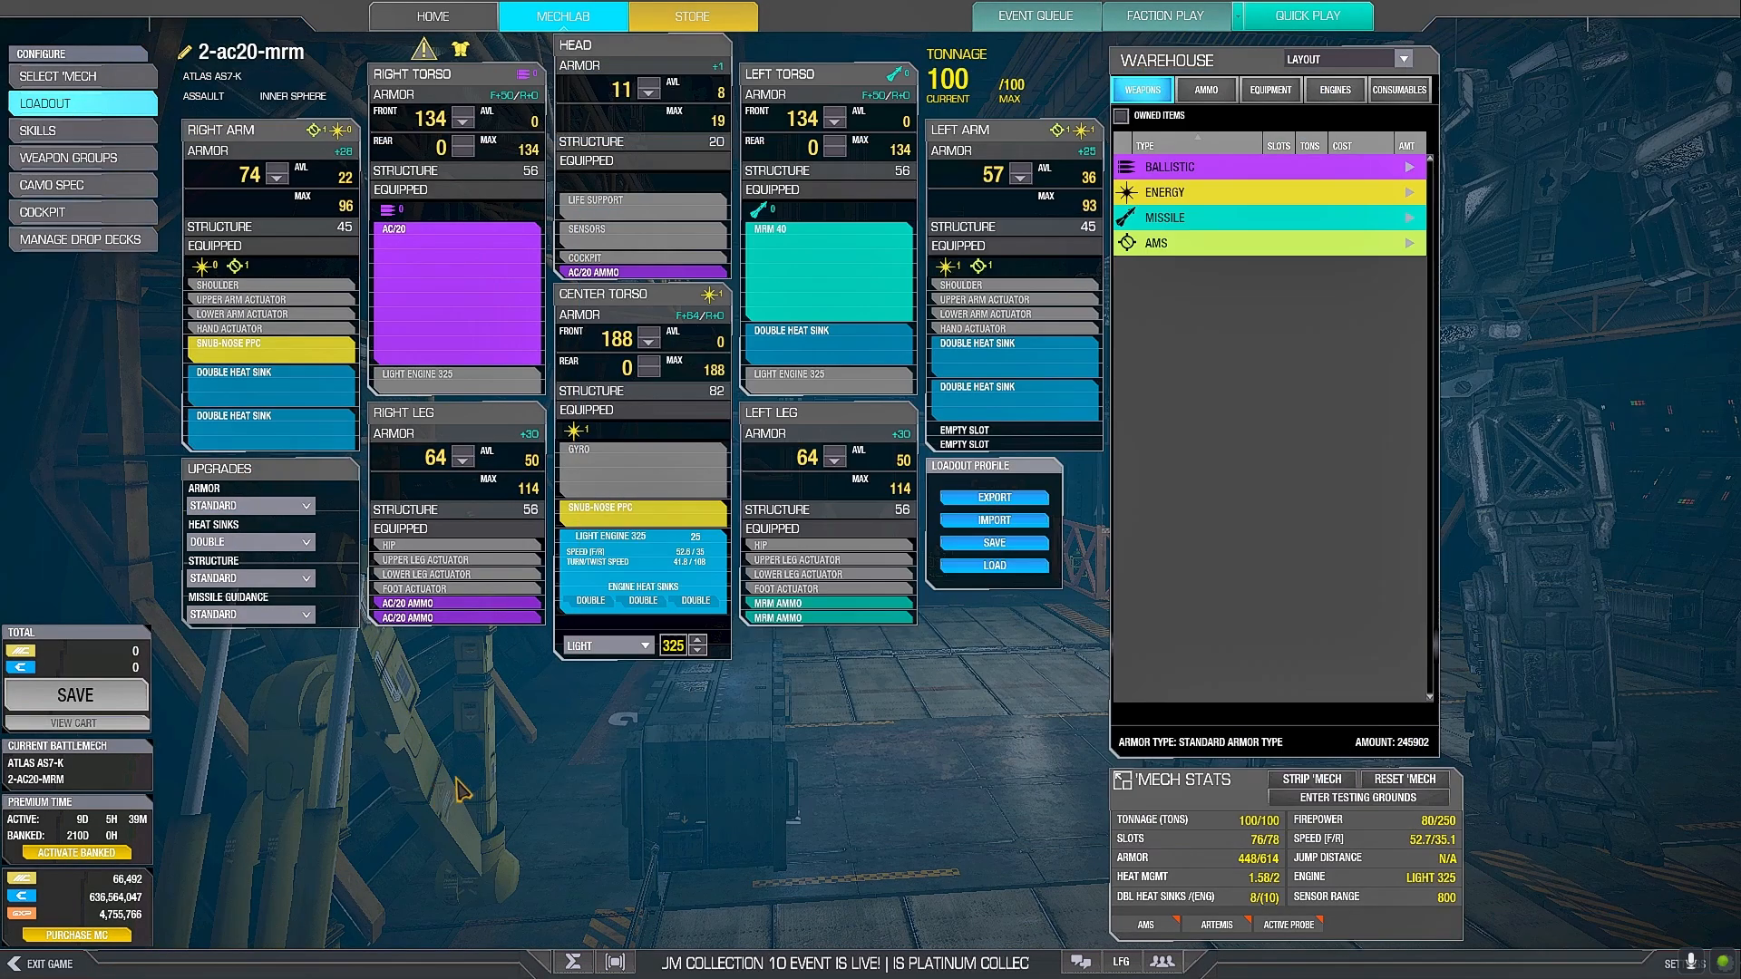